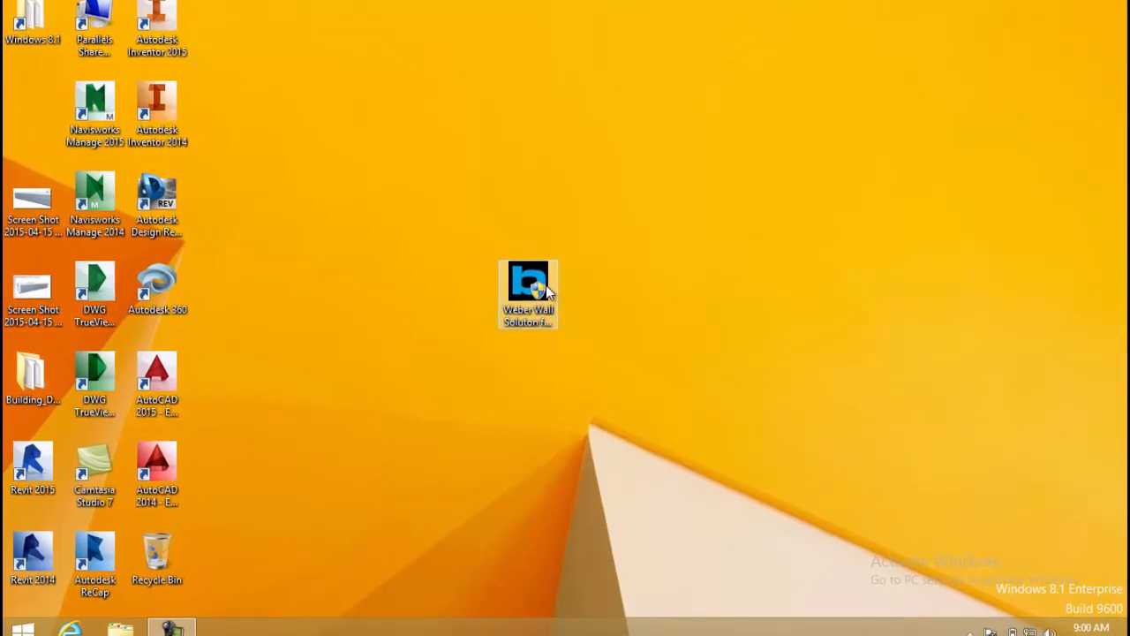
Launch the Weber Wall Solution installer and allow it through User Account Control
{"action": "double_click", "coordinate": [528, 294]}
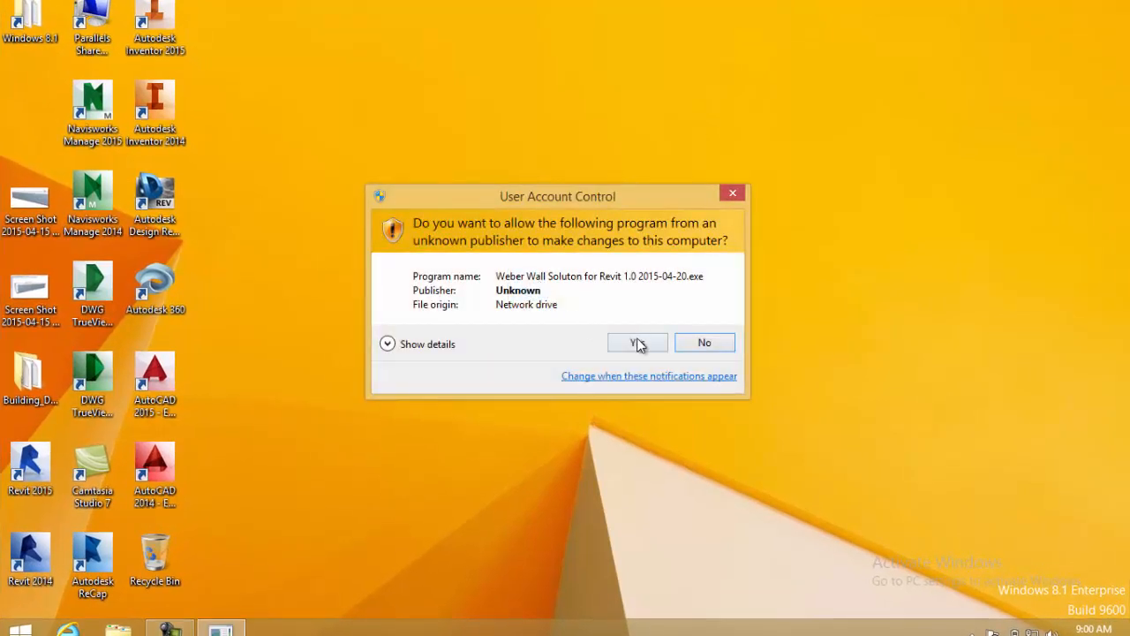
{"action": "left_click", "coordinate": [636, 343]}
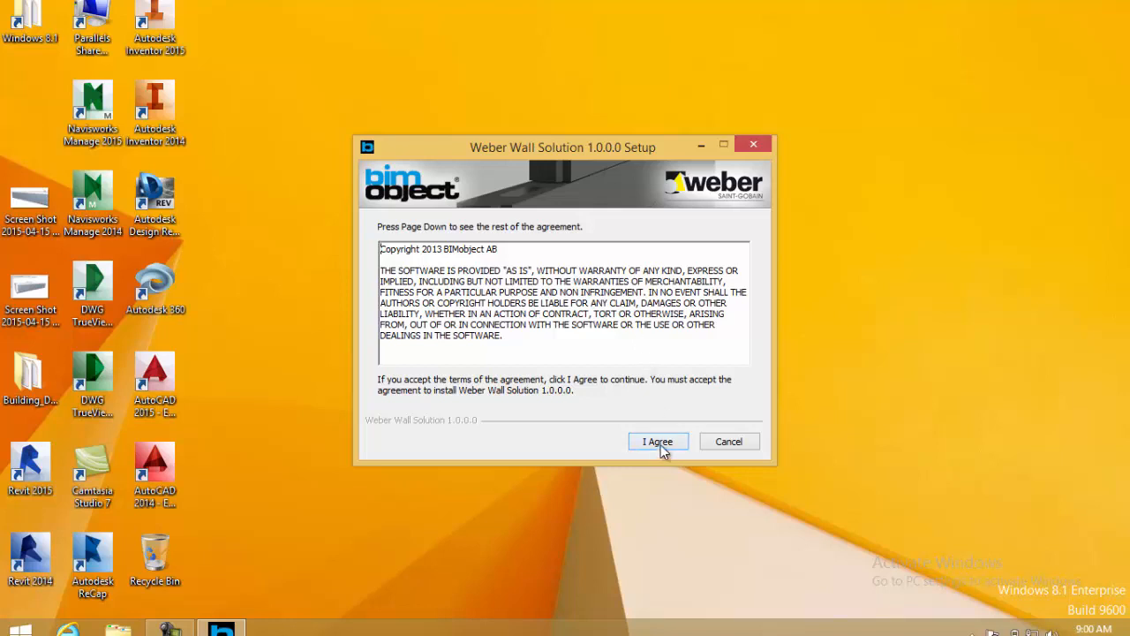
Accept the license, install Weber Wall Solution for Autodesk Revit 2015 only, and finish the wizard
{"action": "left_click", "coordinate": [657, 442]}
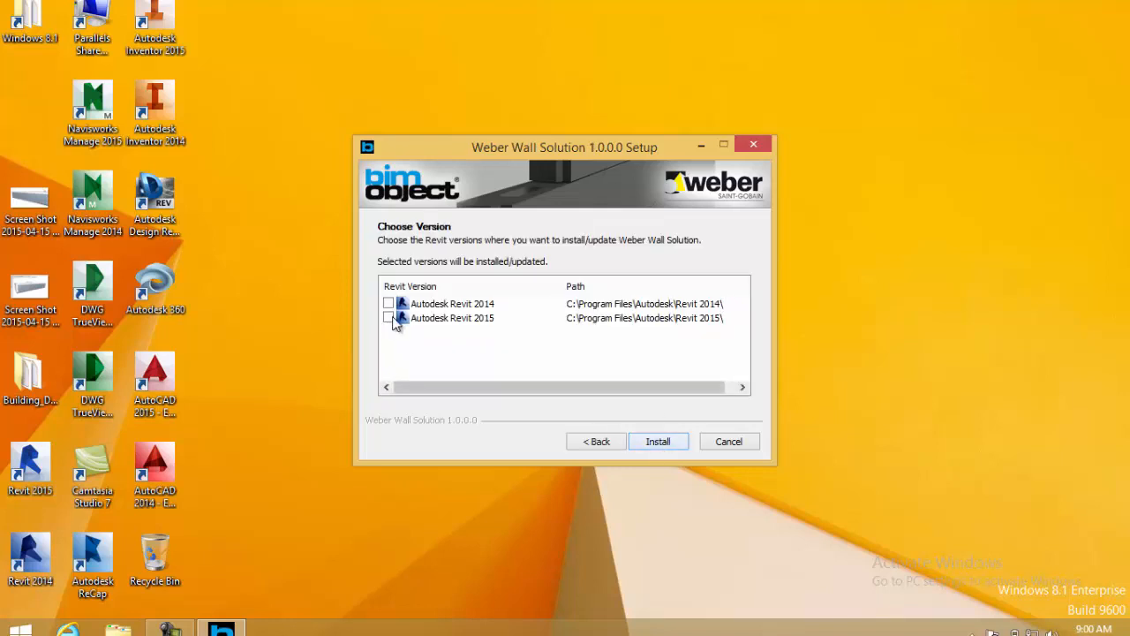
{"action": "left_click", "coordinate": [388, 304]}
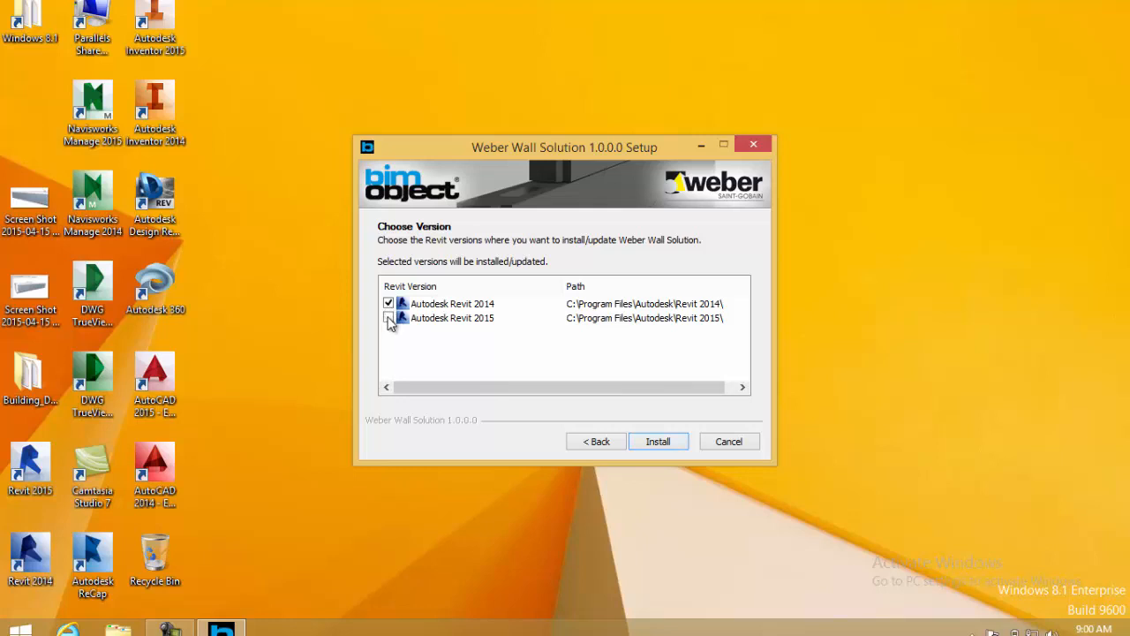
{"action": "left_click", "coordinate": [388, 304]}
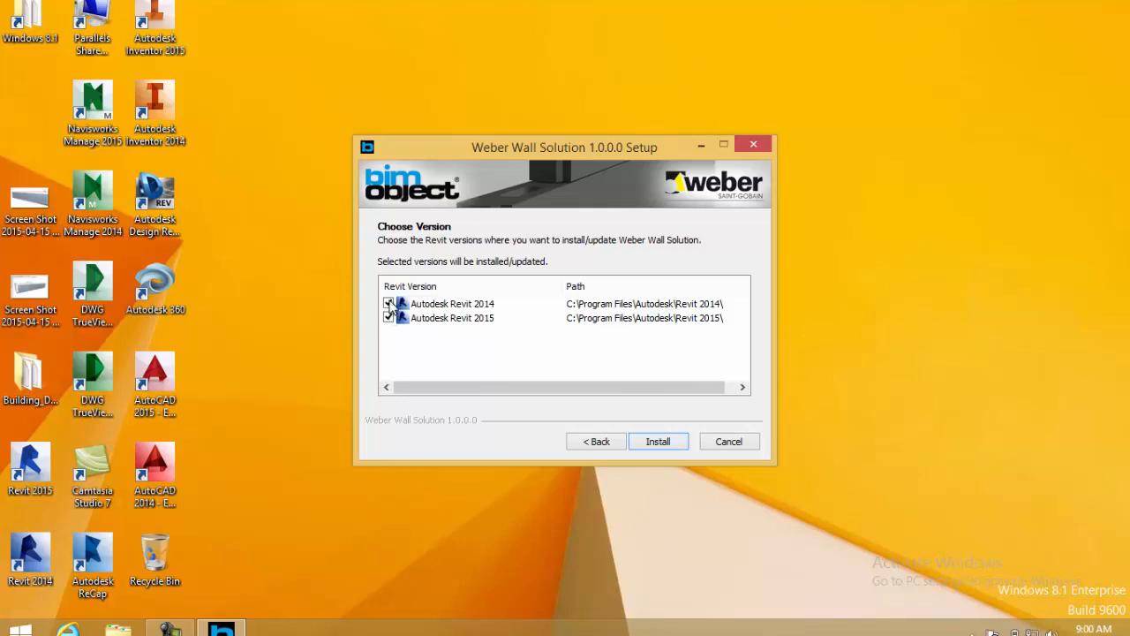
{"action": "left_click", "coordinate": [388, 304]}
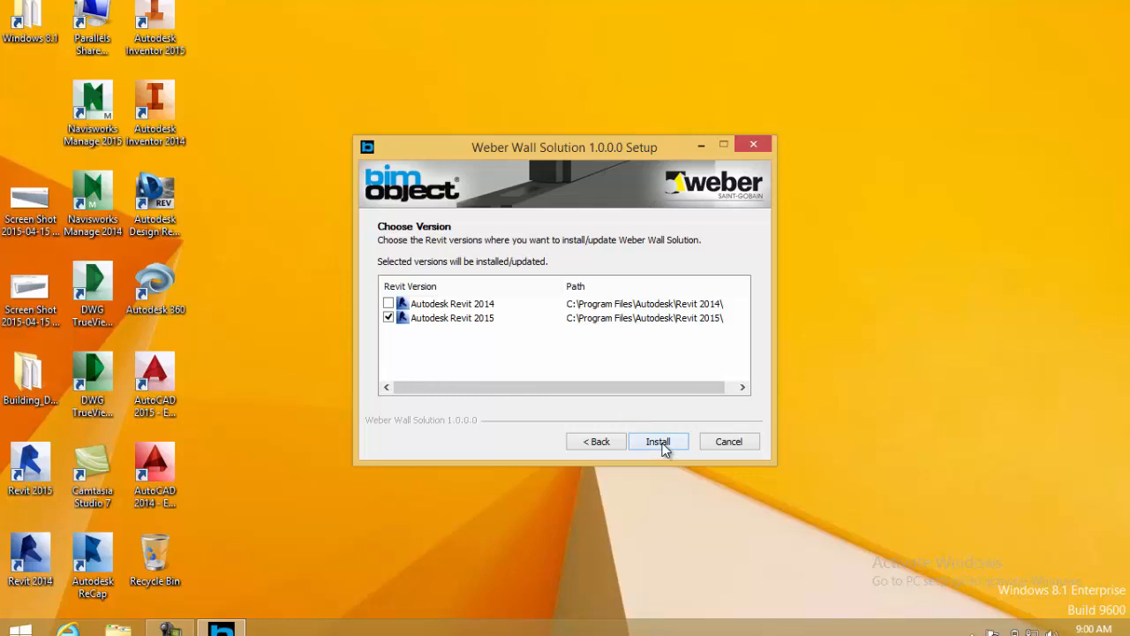
{"action": "left_click", "coordinate": [657, 441]}
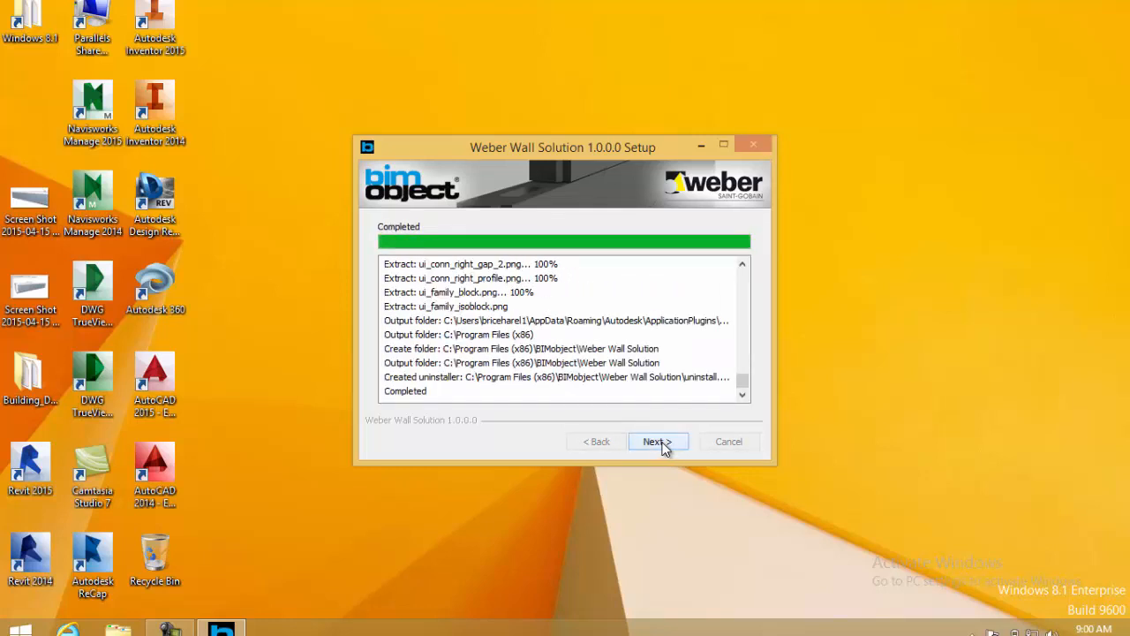
{"action": "left_click", "coordinate": [657, 442]}
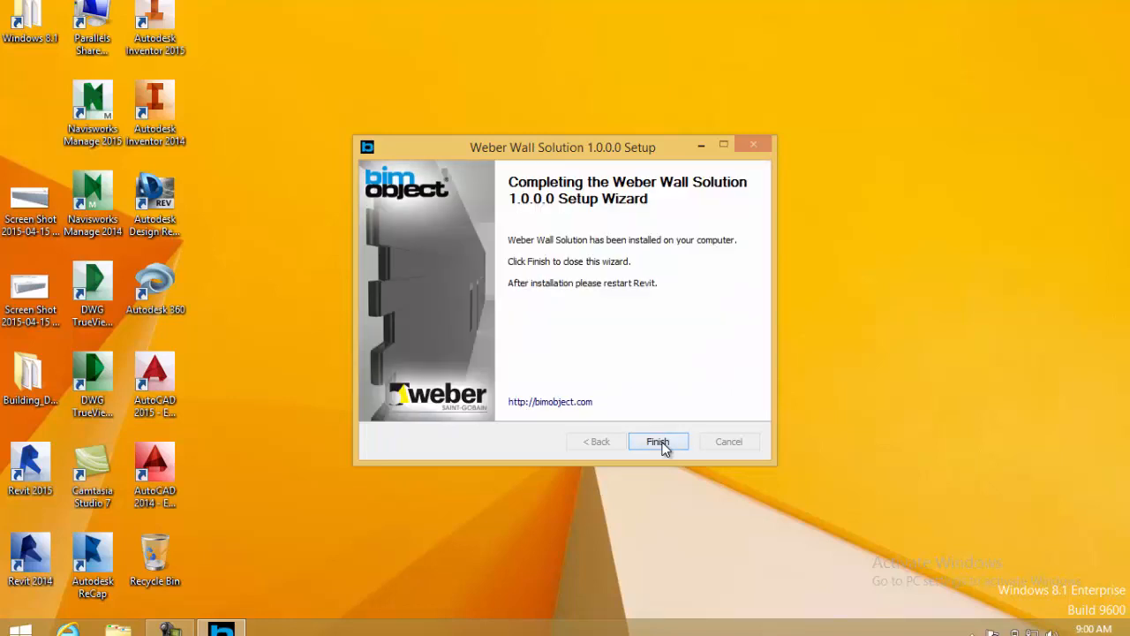
{"action": "left_click", "coordinate": [657, 441]}
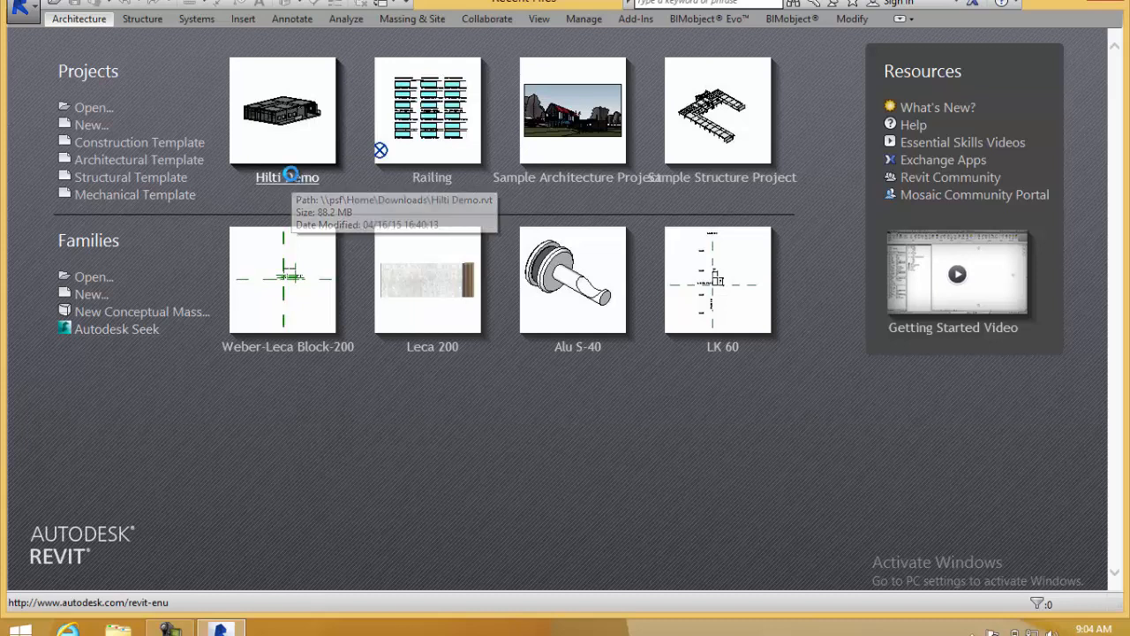
Open the Hilti Demo project's Installationer 3D view and select the two outer walls
{"action": "double_click", "coordinate": [286, 110]}
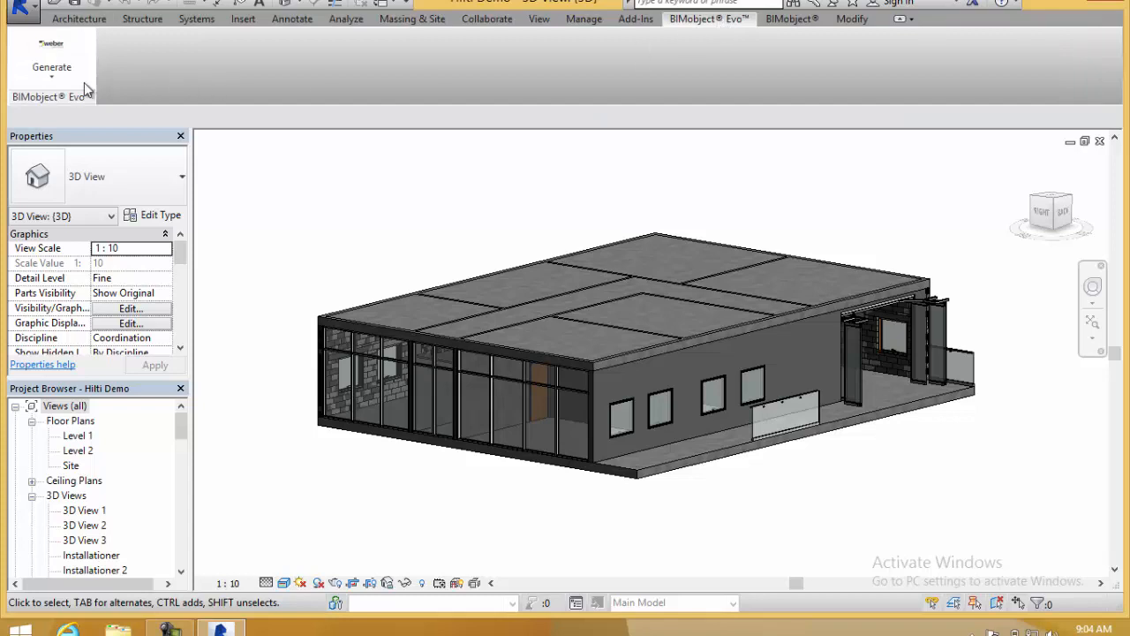
{"action": "left_click", "coordinate": [51, 67]}
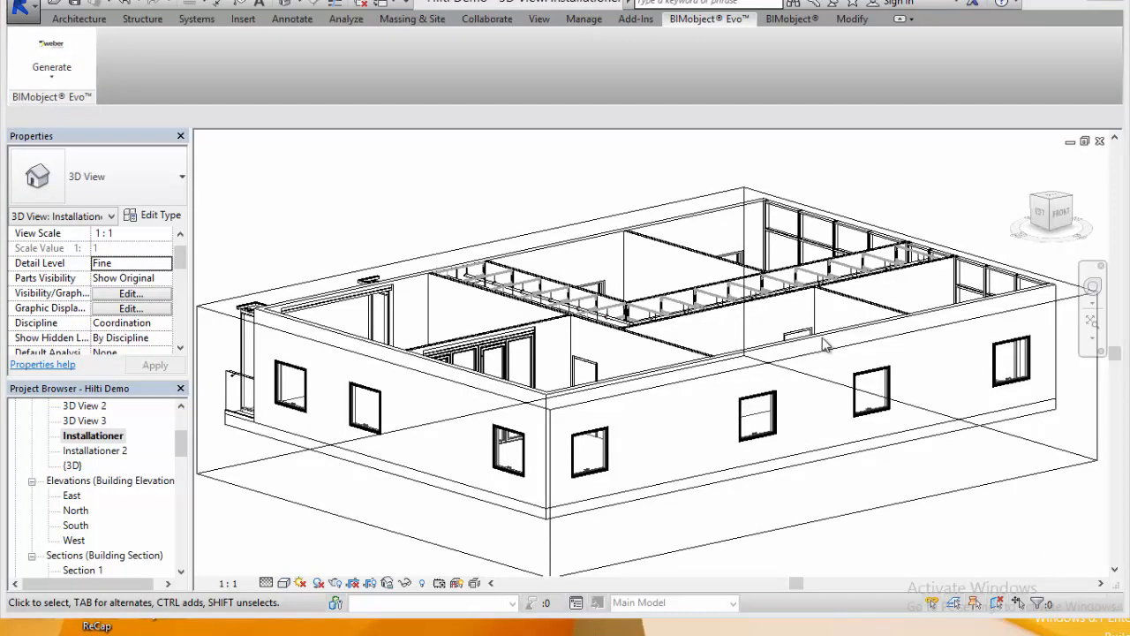
{"action": "left_click", "coordinate": [495, 388]}
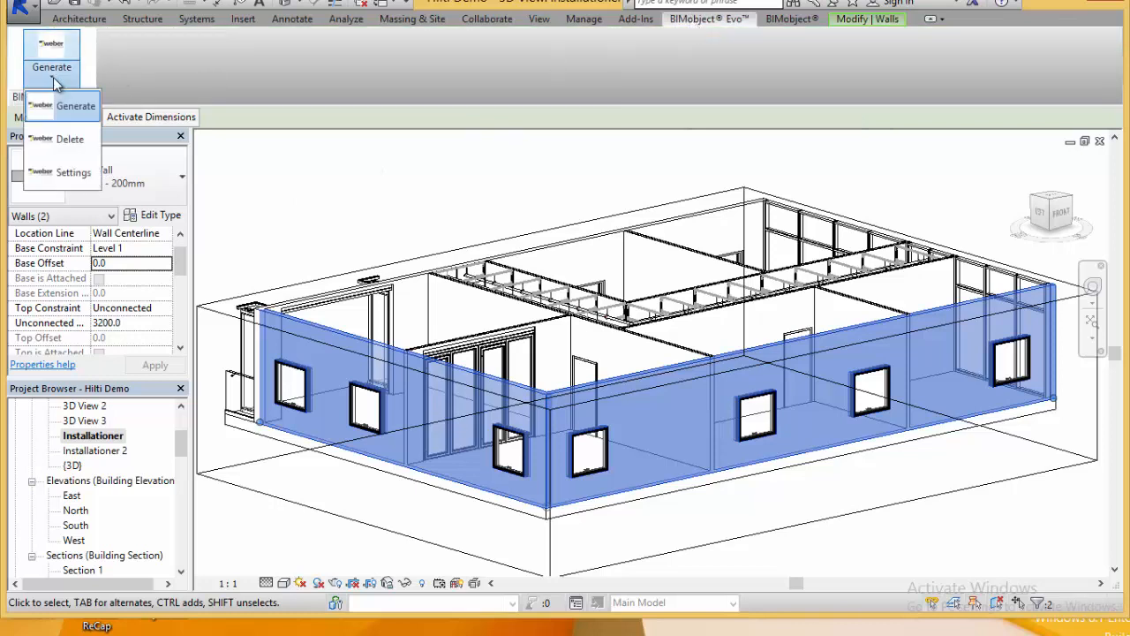
Start Weber block generation for the selected walls, keeping the dialog in English
{"action": "left_click", "coordinate": [75, 106]}
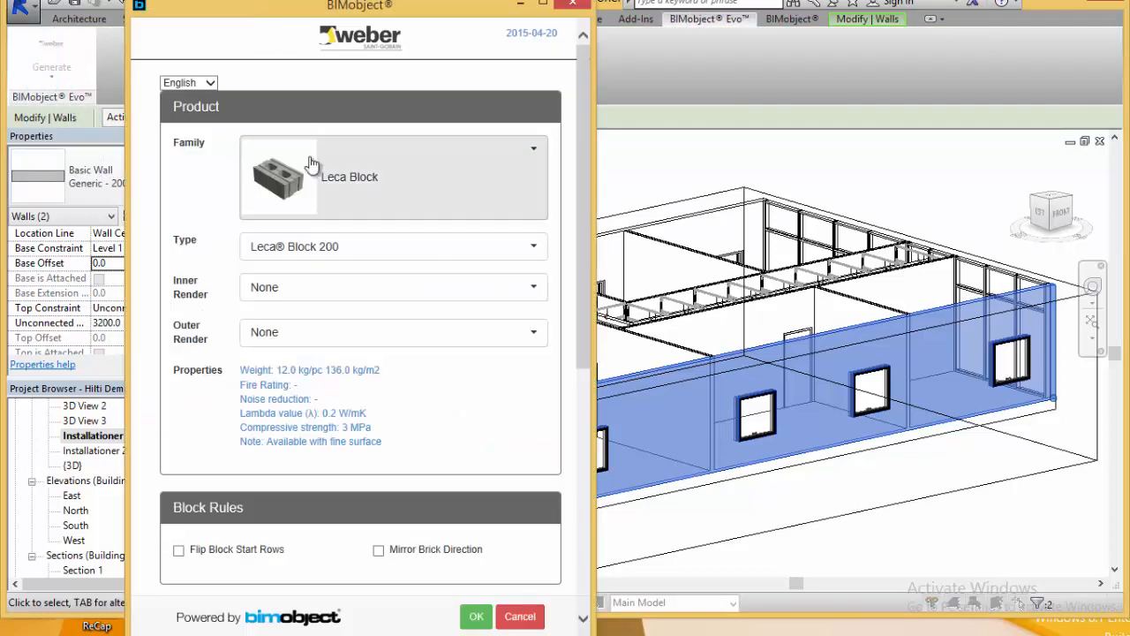
{"action": "left_click", "coordinate": [187, 83]}
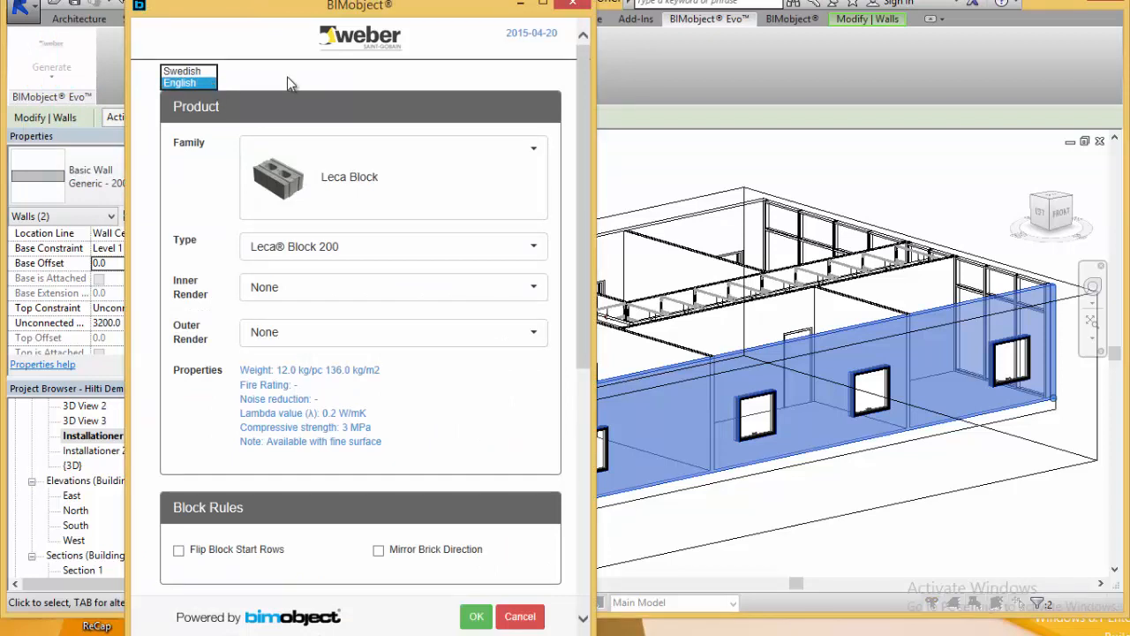
{"action": "left_click", "coordinate": [187, 83]}
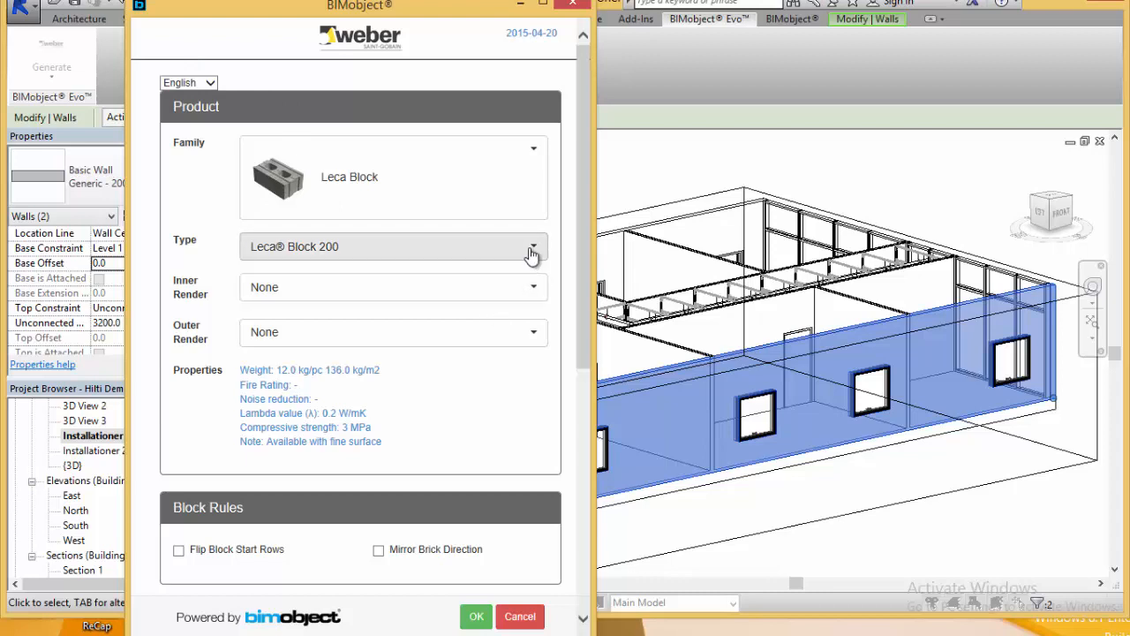
Set the block type to Leca Block 250 with no inner or outer render
{"action": "left_click", "coordinate": [534, 247]}
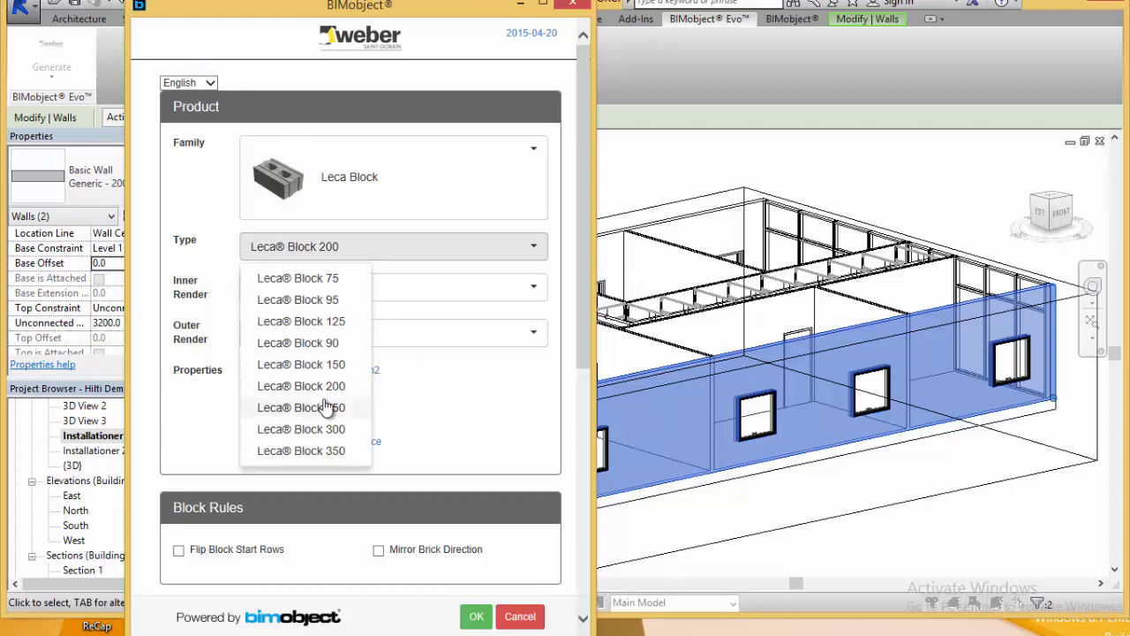
{"action": "left_click", "coordinate": [301, 406]}
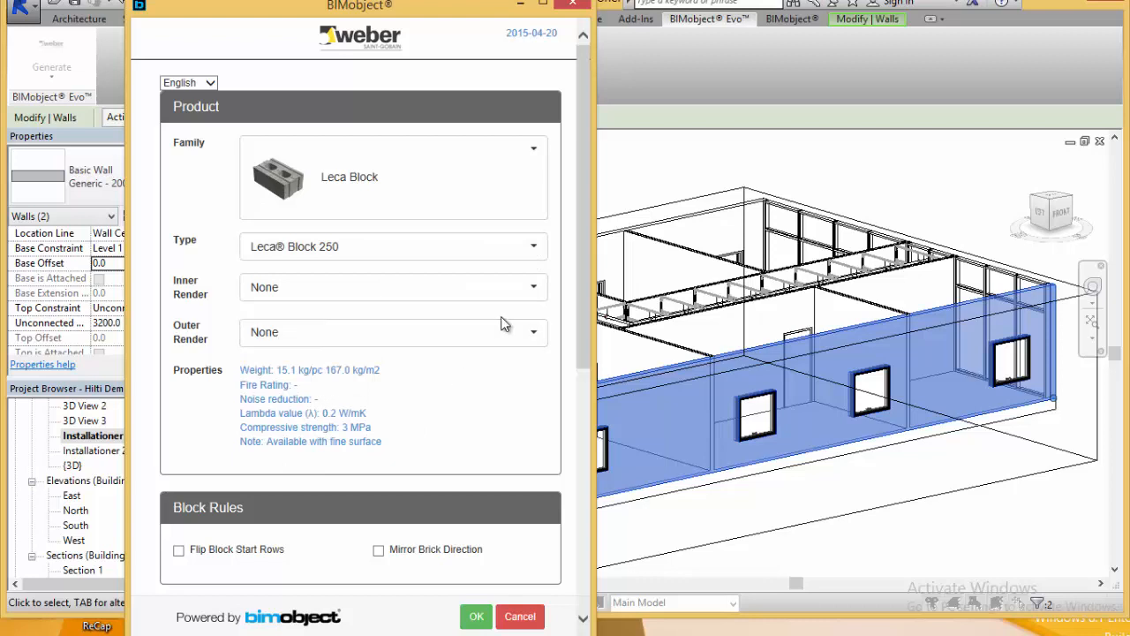
{"action": "left_click", "coordinate": [534, 286]}
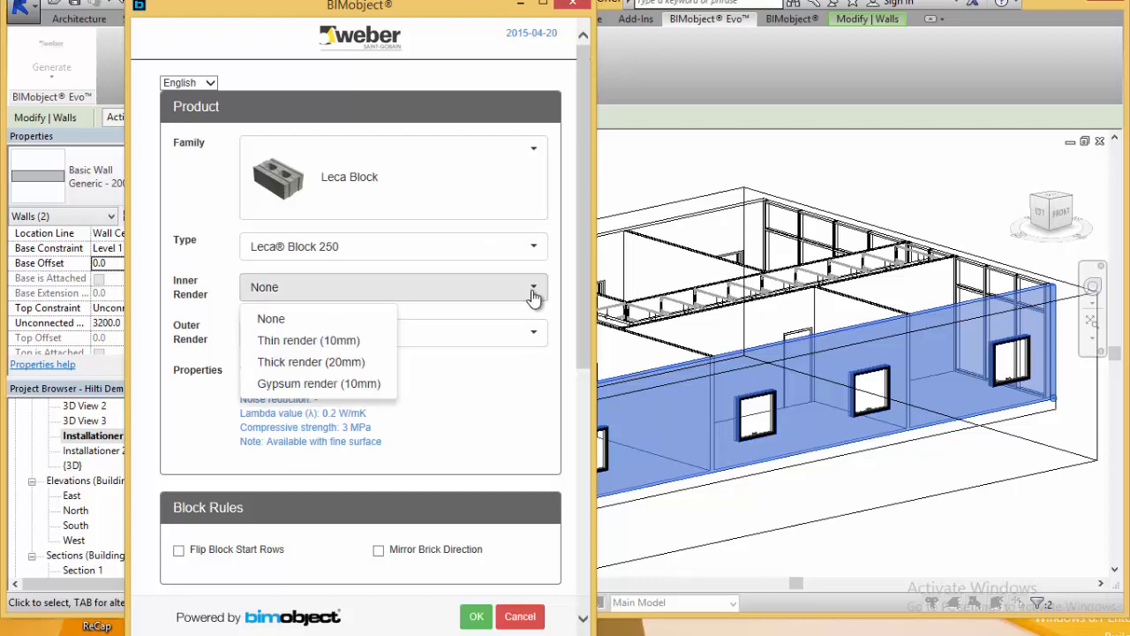
{"action": "left_click", "coordinate": [270, 317]}
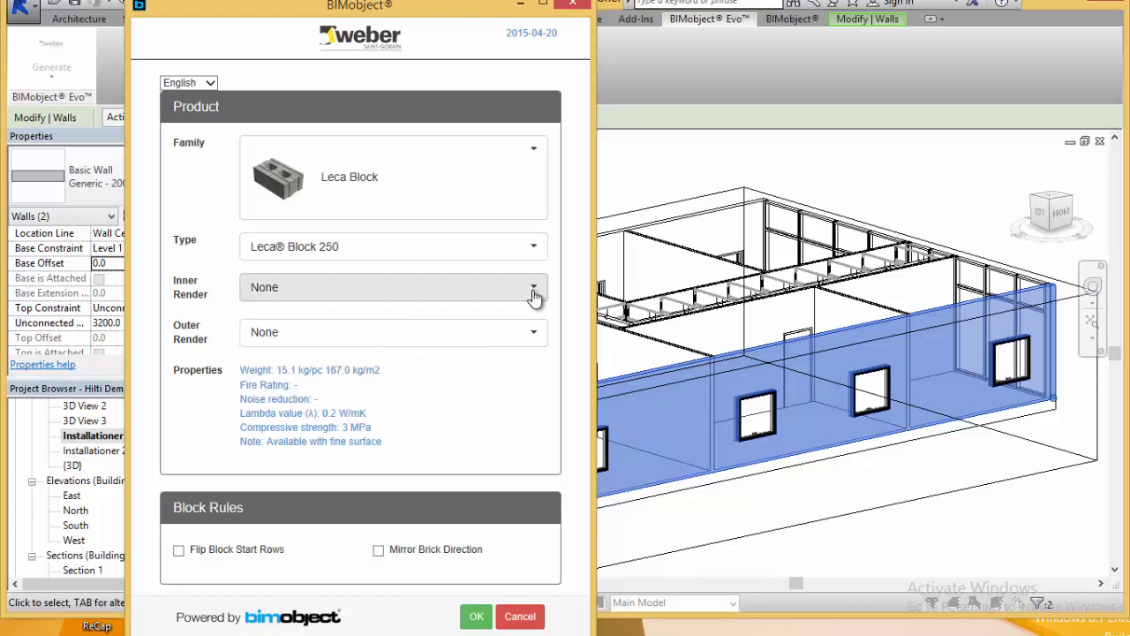
{"action": "left_click", "coordinate": [534, 332]}
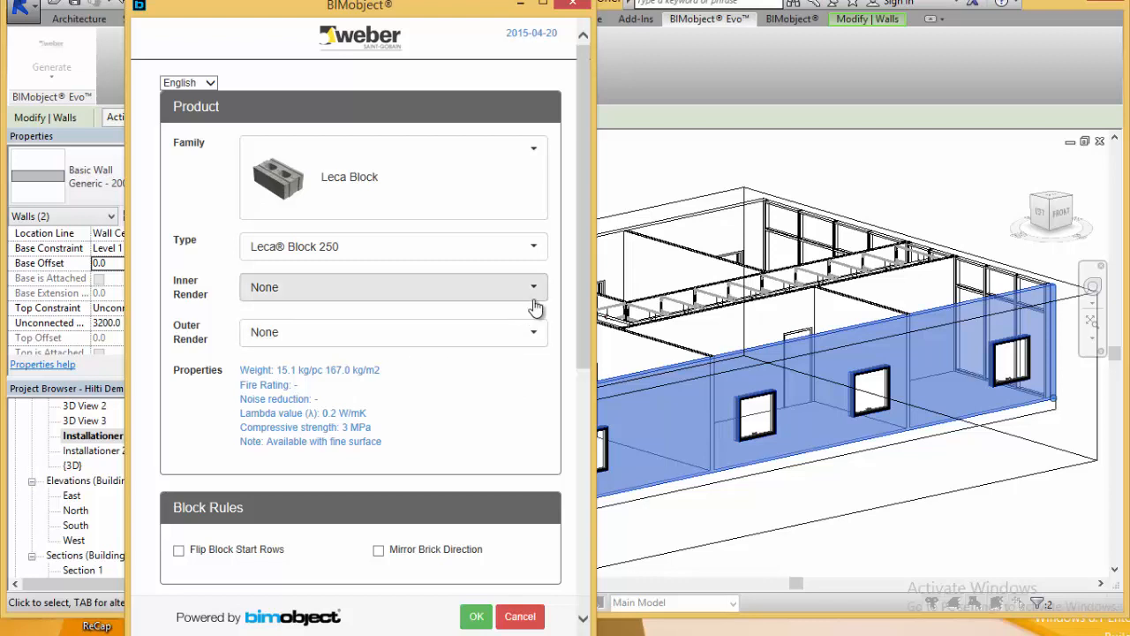
{"action": "scroll", "scroll_direction": "down", "scroll_amount": 3}
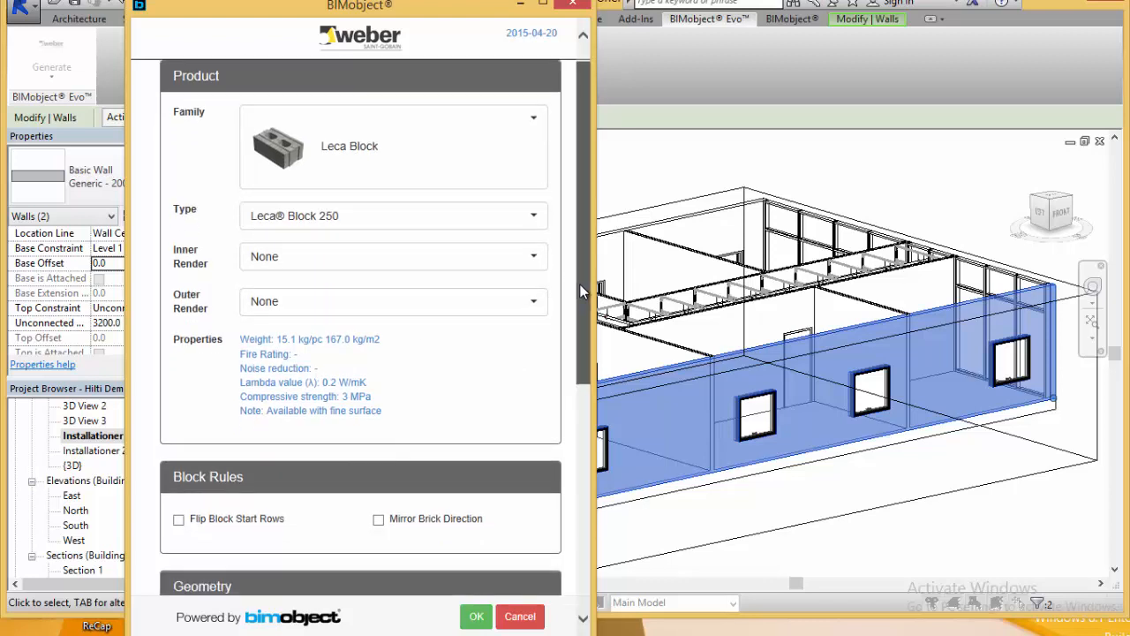
{"action": "scroll", "scroll_direction": "down", "scroll_amount": 3}
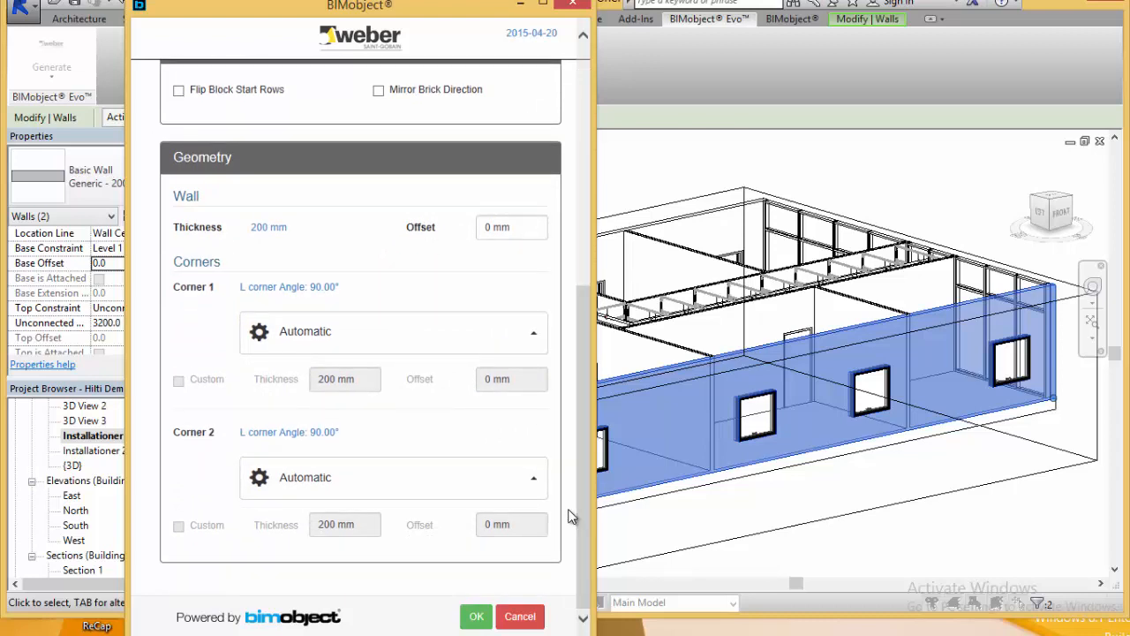
{"action": "mouse_move", "coordinate": [562, 590]}
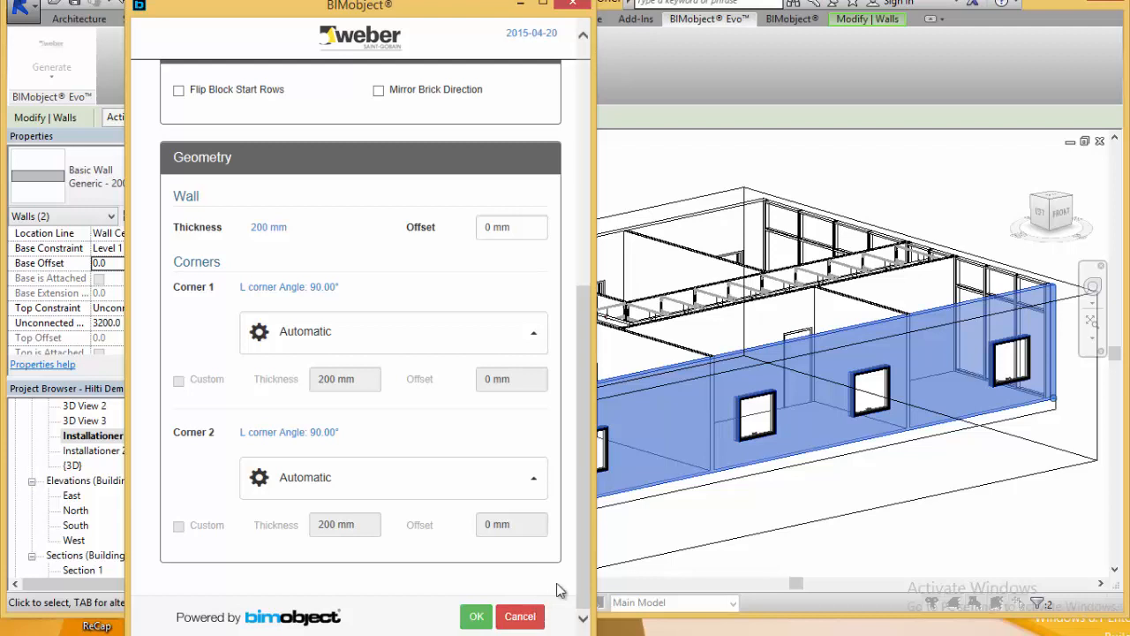
{"action": "left_click", "coordinate": [477, 616]}
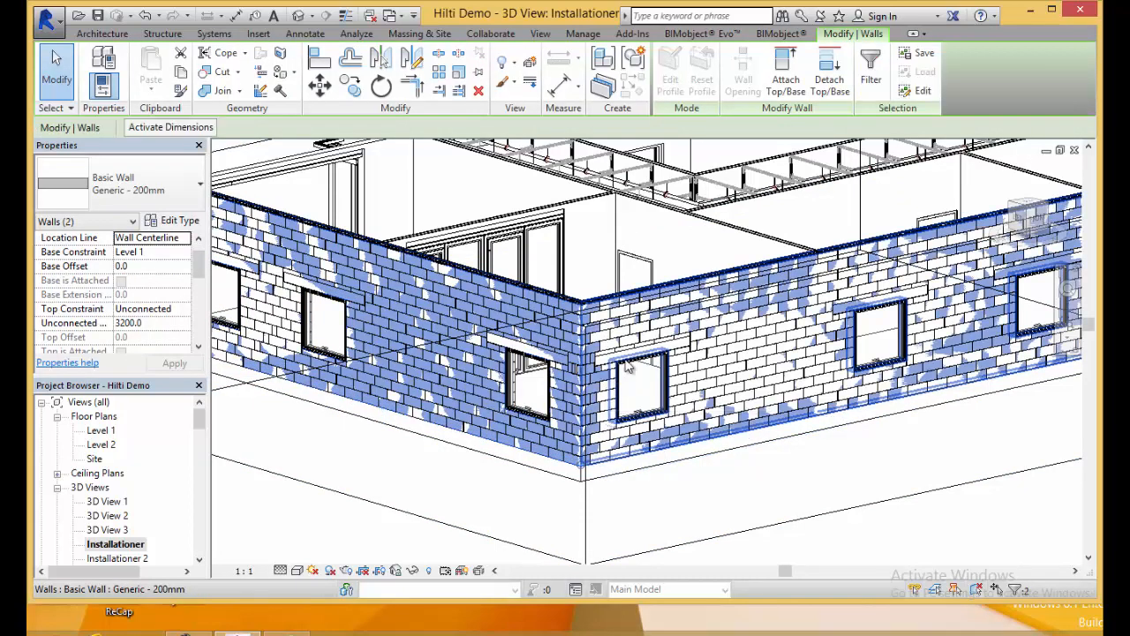
Bring up the BIMobject Evo commands over the generated Leca block walls
{"action": "left_click", "coordinate": [699, 34]}
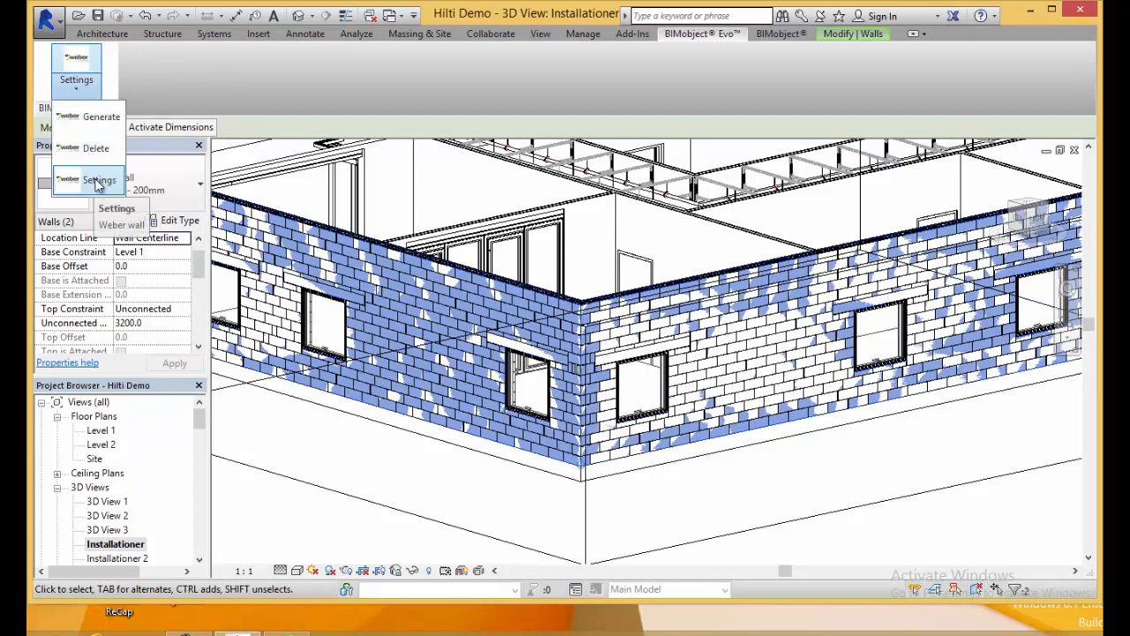
Change the walls' block type to Leca Block 300 in the Weber settings
{"action": "left_click", "coordinate": [99, 180]}
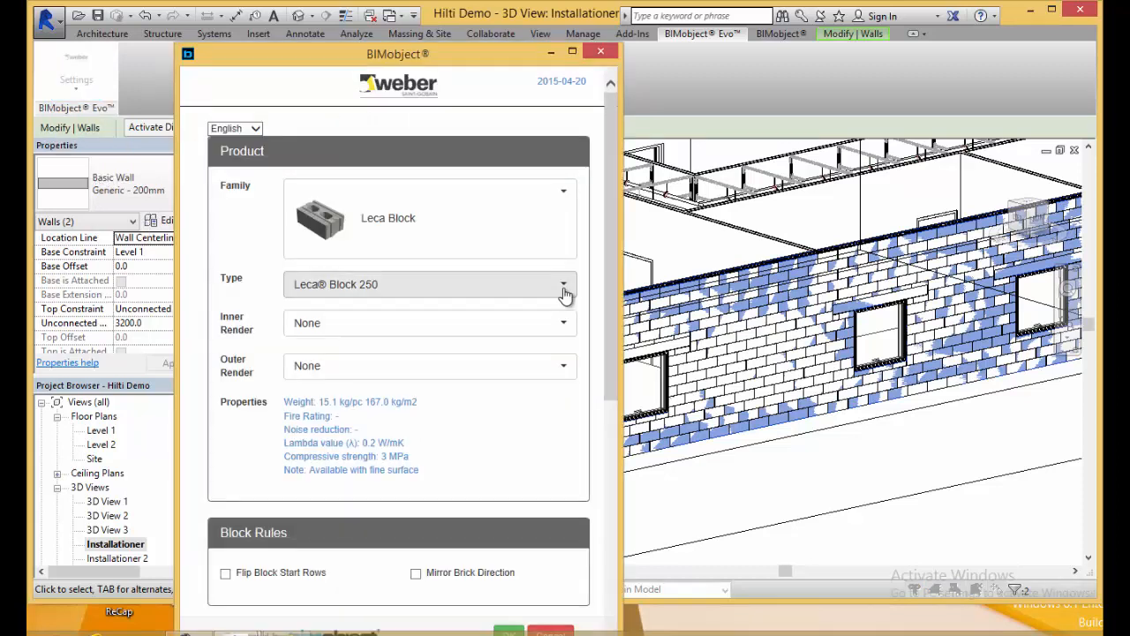
{"action": "left_click", "coordinate": [563, 283]}
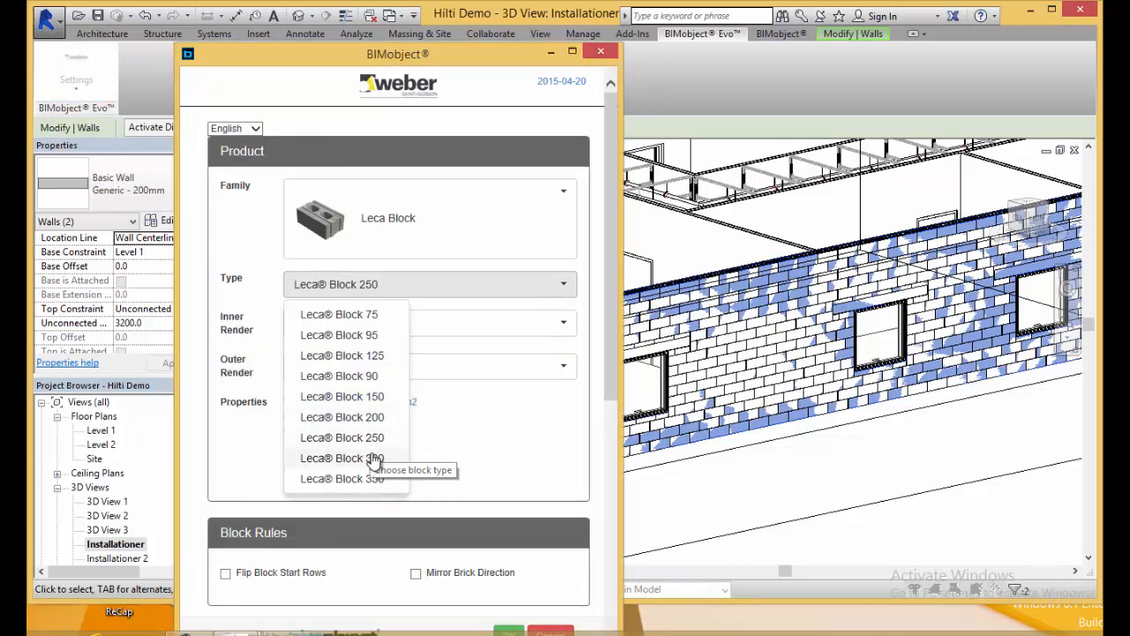
{"action": "left_click", "coordinate": [342, 457]}
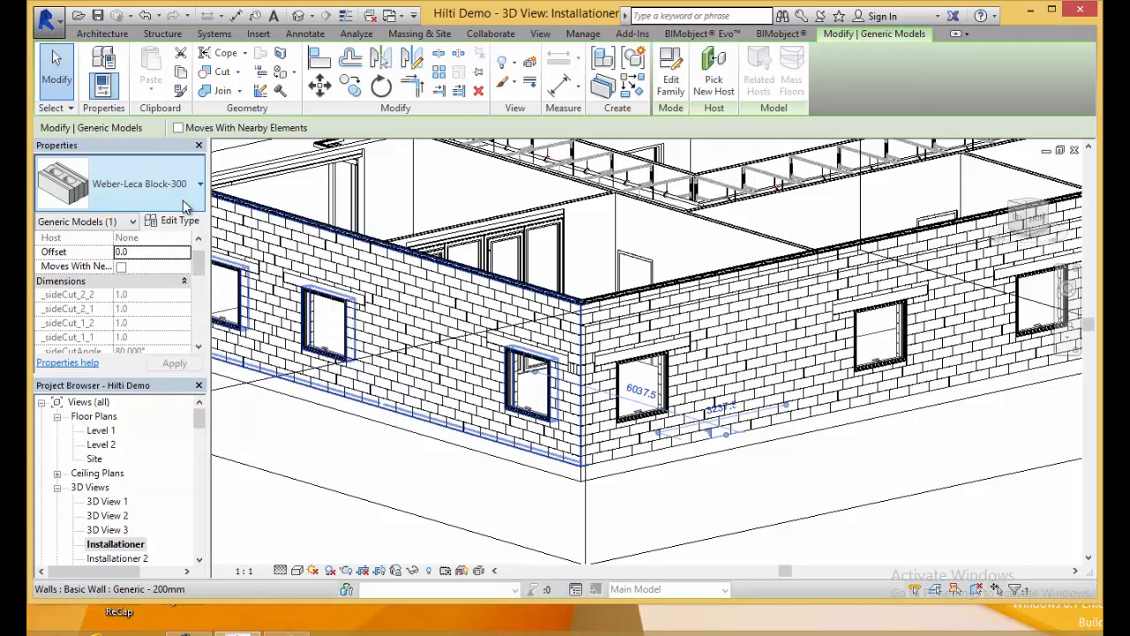
Choose a Weber-Leca Block-250 horn component for placement, then switch to ArchiCAD 18
{"action": "left_click", "coordinate": [101, 33]}
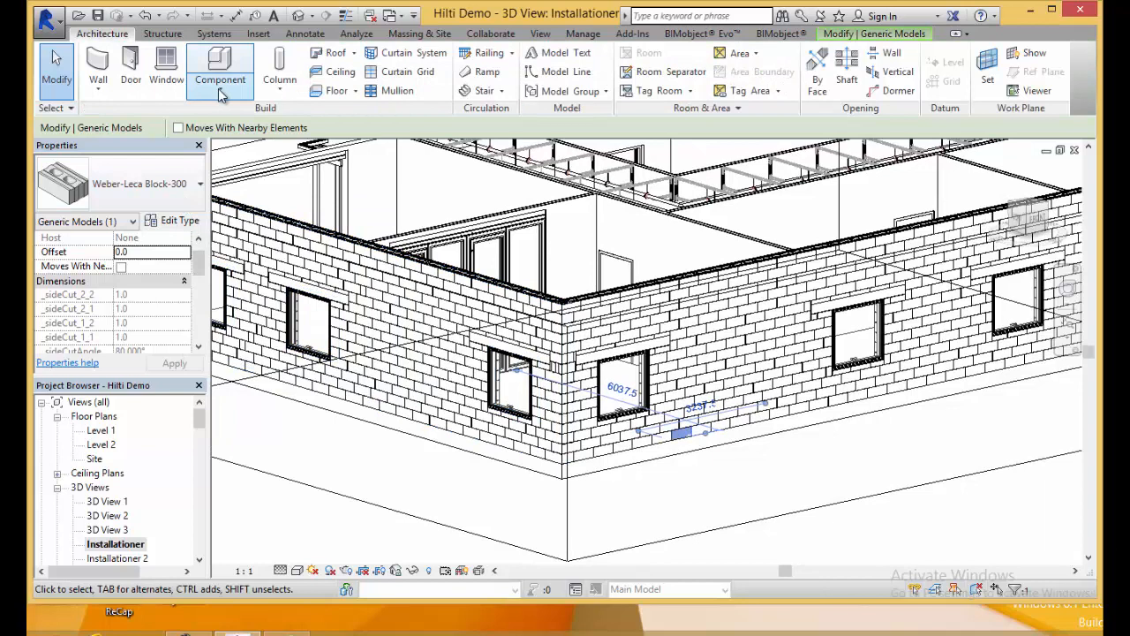
{"action": "left_click", "coordinate": [219, 67]}
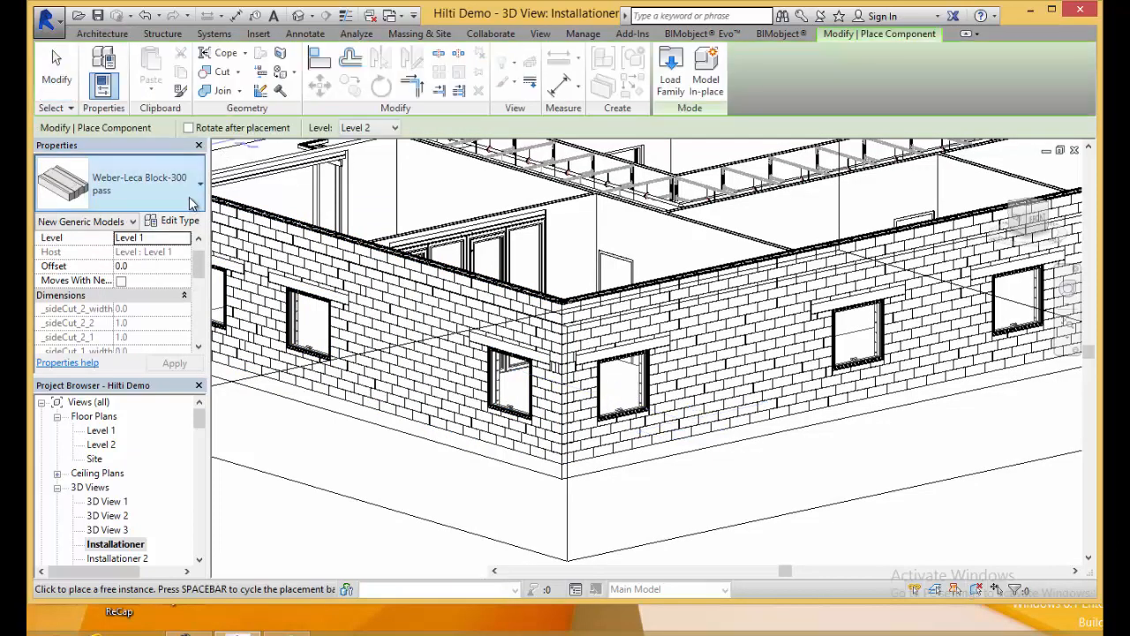
{"action": "left_click", "coordinate": [194, 181]}
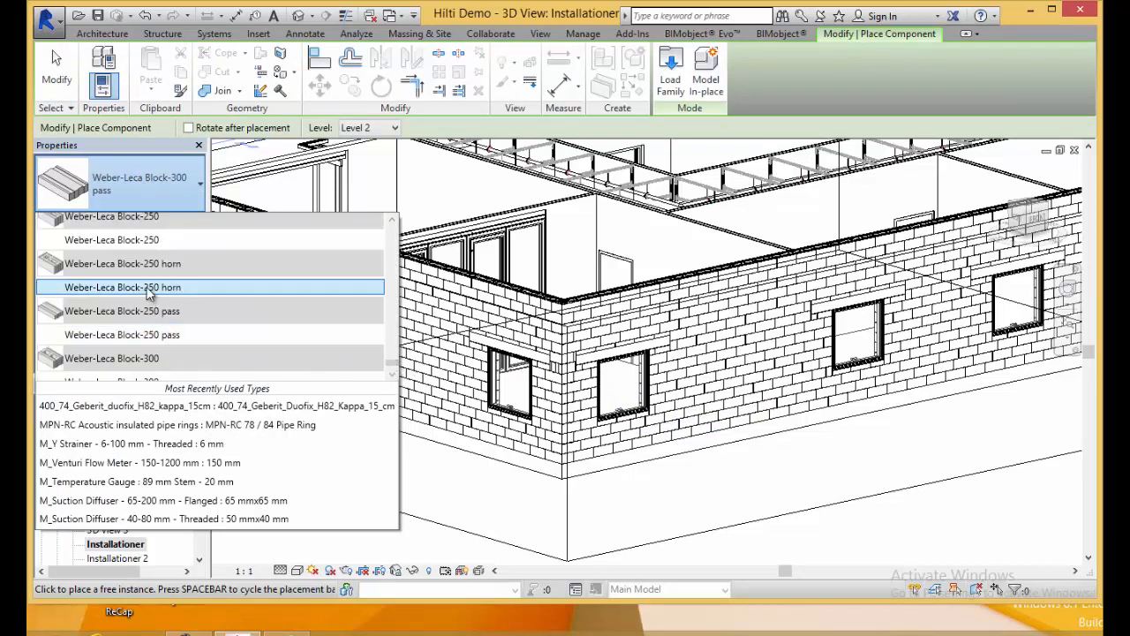
{"action": "mouse_move", "coordinate": [149, 291]}
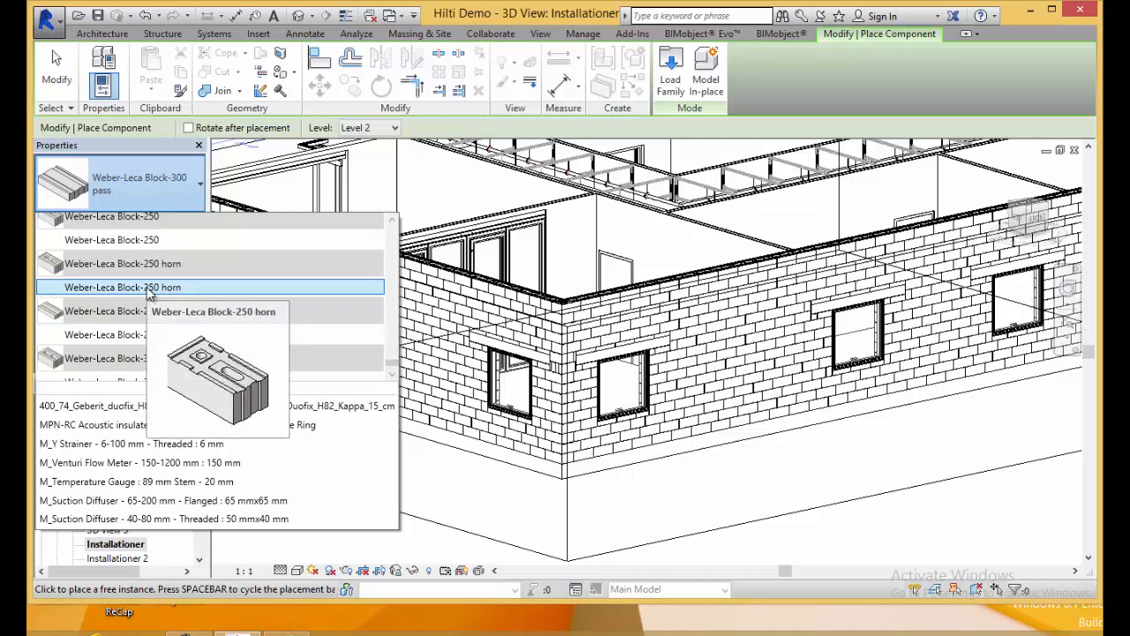
{"action": "left_click", "coordinate": [123, 286]}
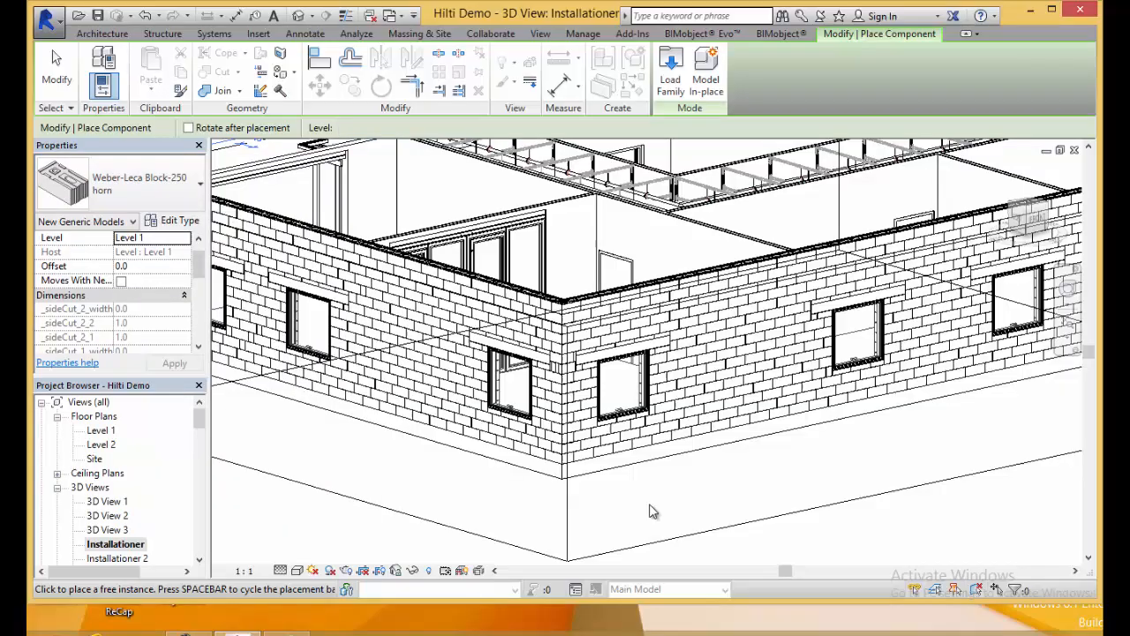
{"action": "double_click", "coordinate": [97, 508]}
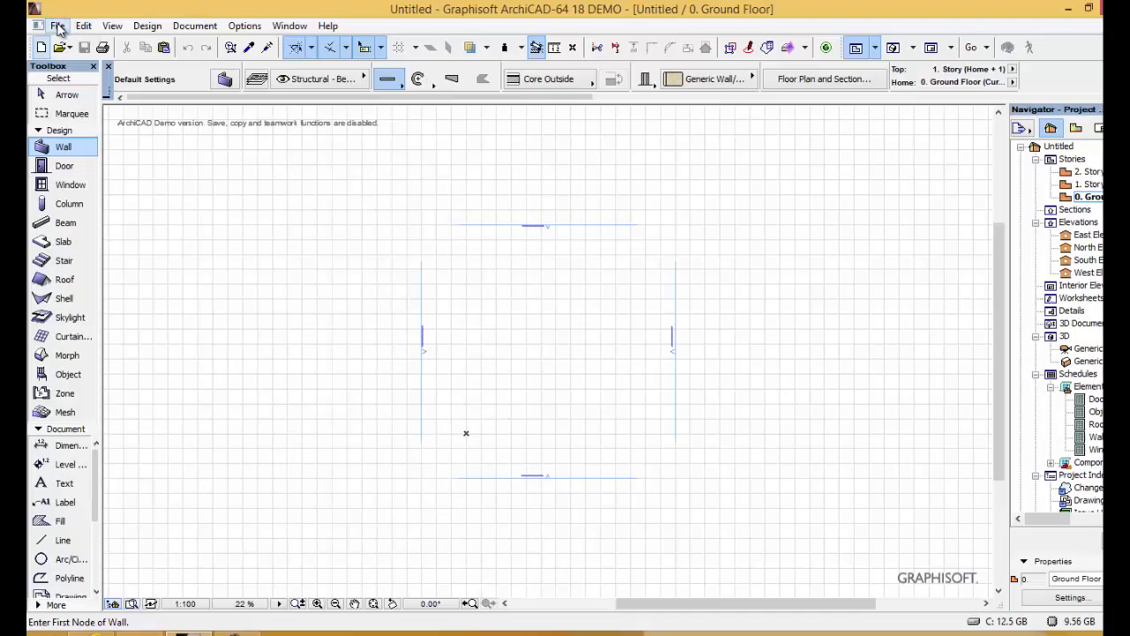
Link the Weber_Brick_SWE_2015-04-10.lcf library to the project in Library Manager
{"action": "left_click", "coordinate": [57, 24]}
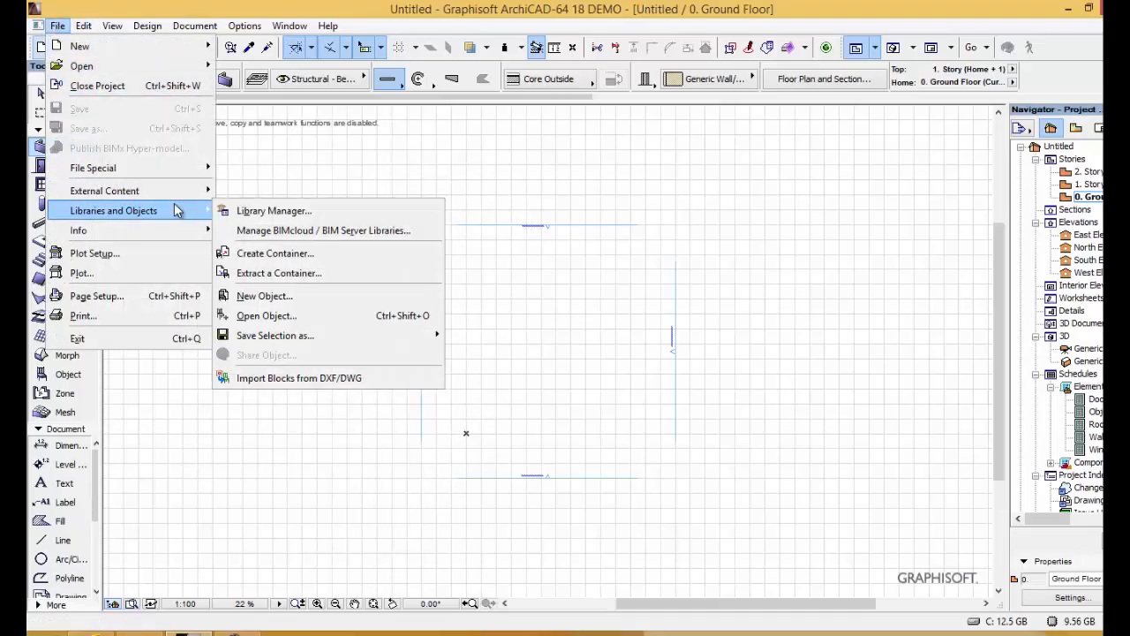
{"action": "left_click", "coordinate": [274, 210]}
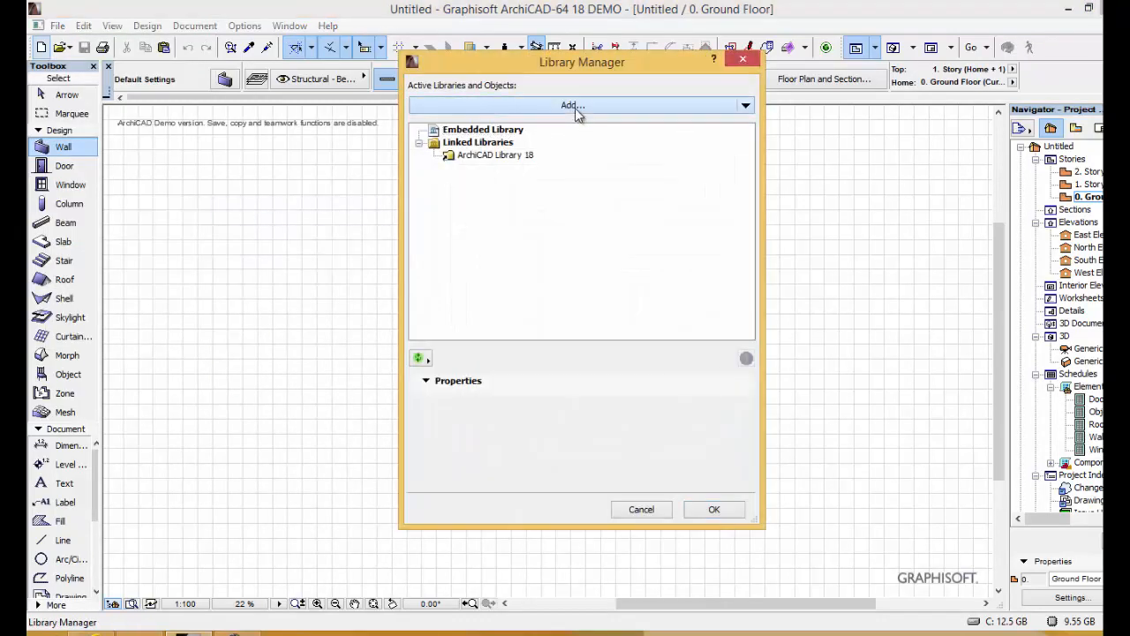
{"action": "left_click", "coordinate": [572, 106]}
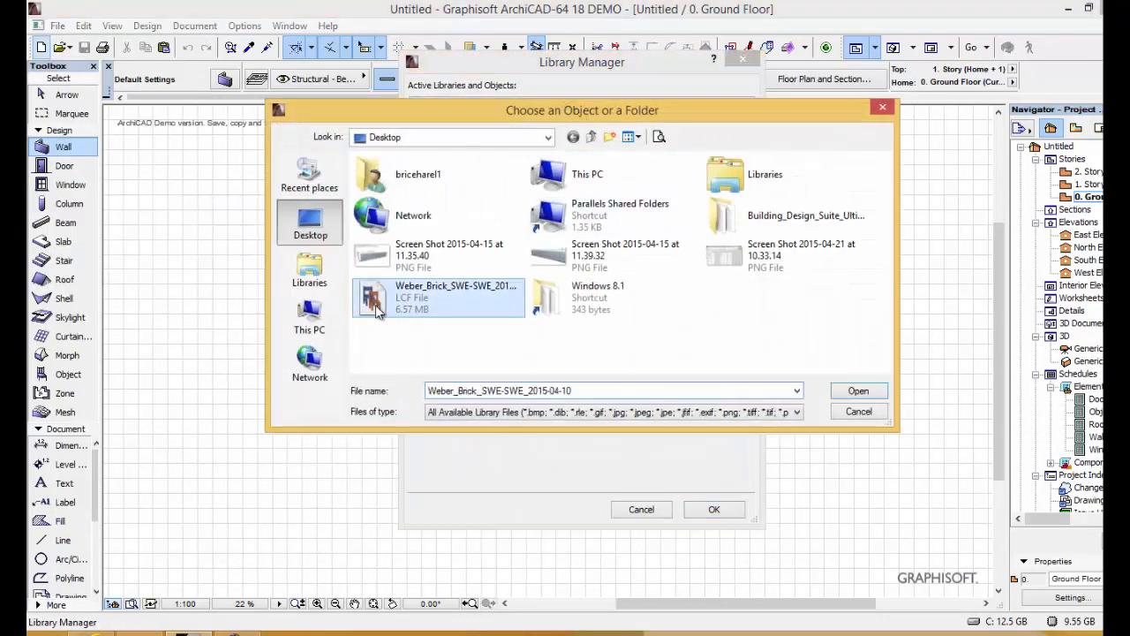
{"action": "left_click", "coordinate": [856, 390]}
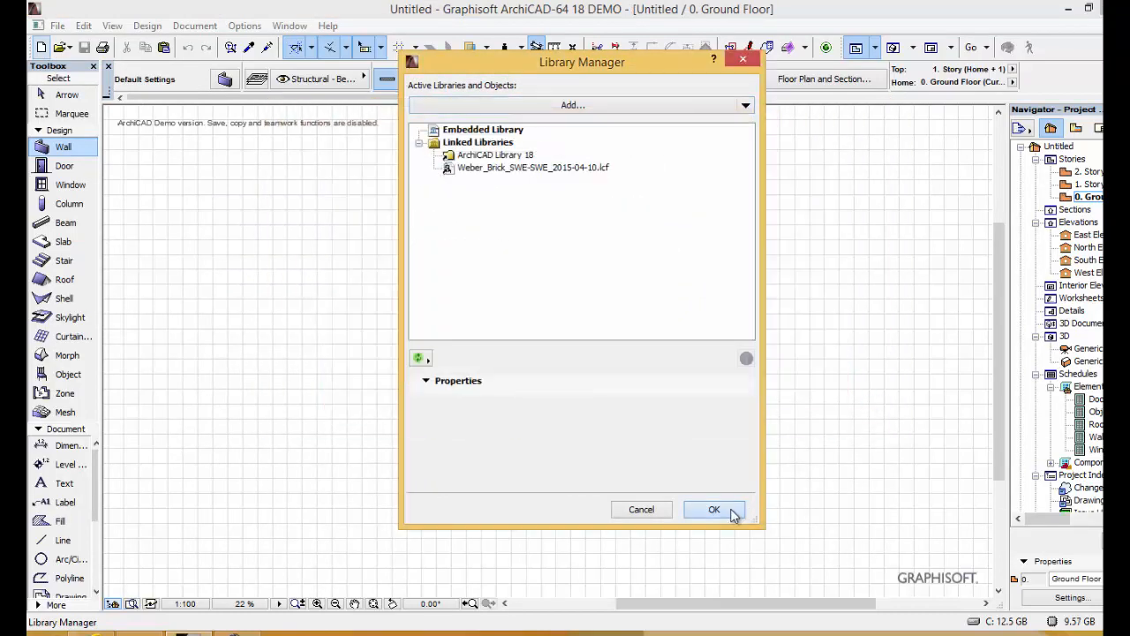
{"action": "left_click", "coordinate": [714, 508]}
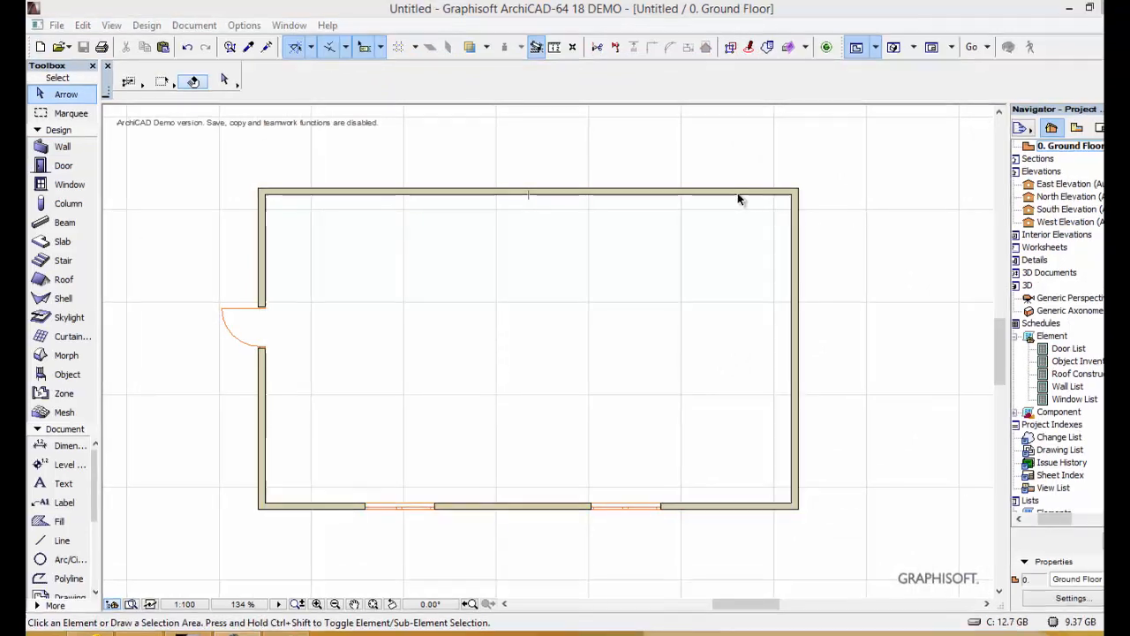
Select all four walls of the plan and browse to the wall accessory commands
{"action": "left_click", "coordinate": [528, 194]}
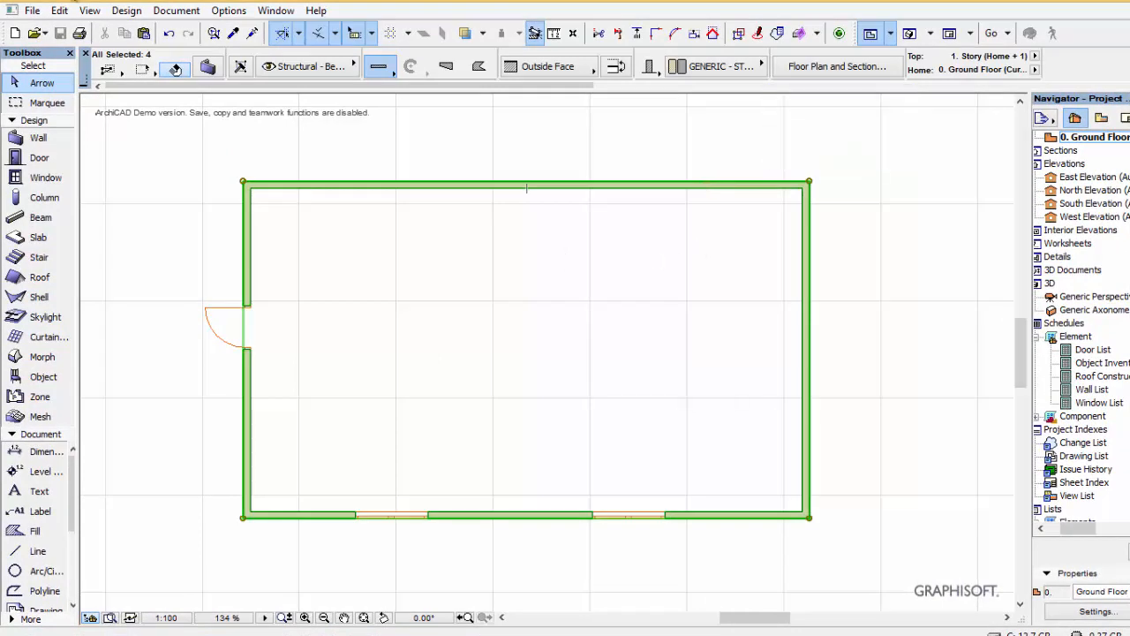
{"action": "left_click", "coordinate": [127, 11]}
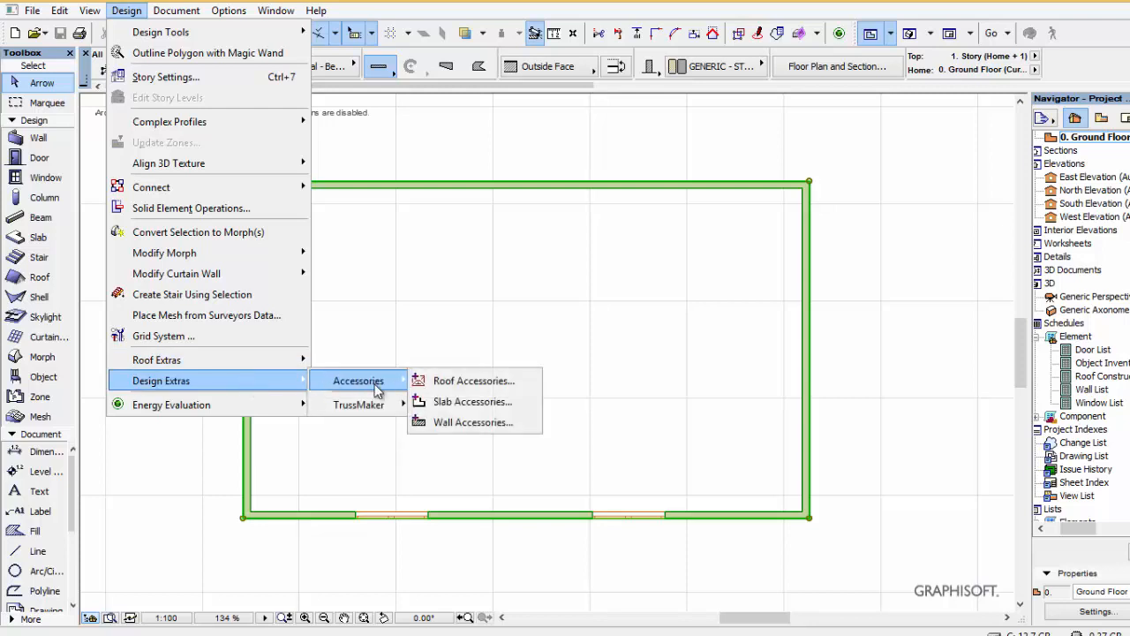
{"action": "mouse_move", "coordinate": [473, 420]}
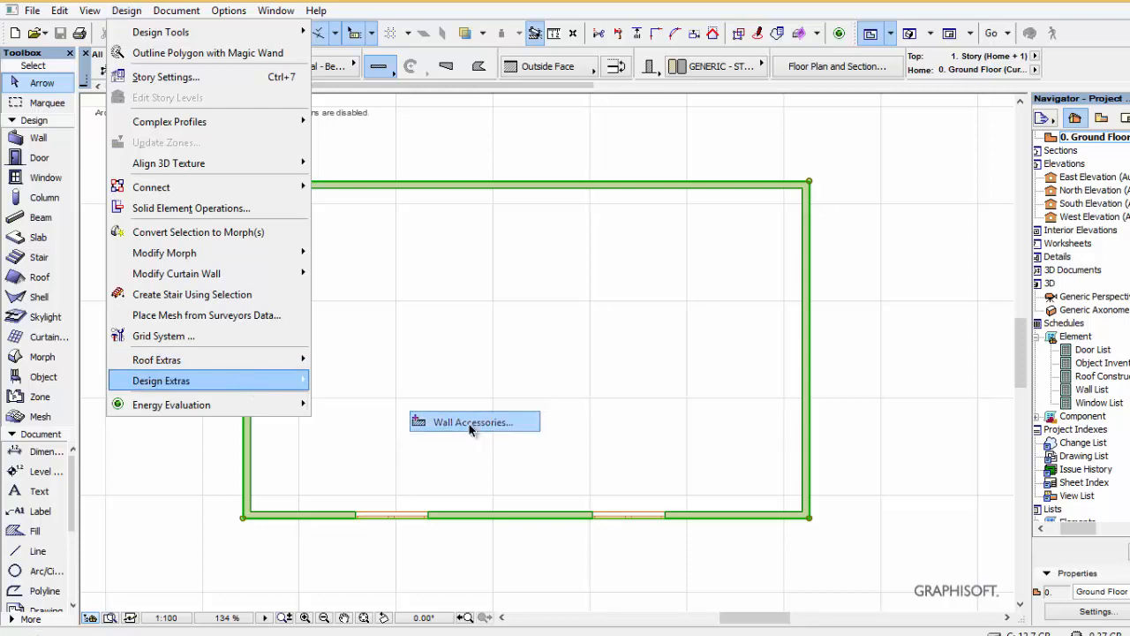
Apply the Weber Leca Vägg SWE accessory with no outer plaster and 10 mm Tunnputs inner plaster
{"action": "left_click", "coordinate": [472, 420]}
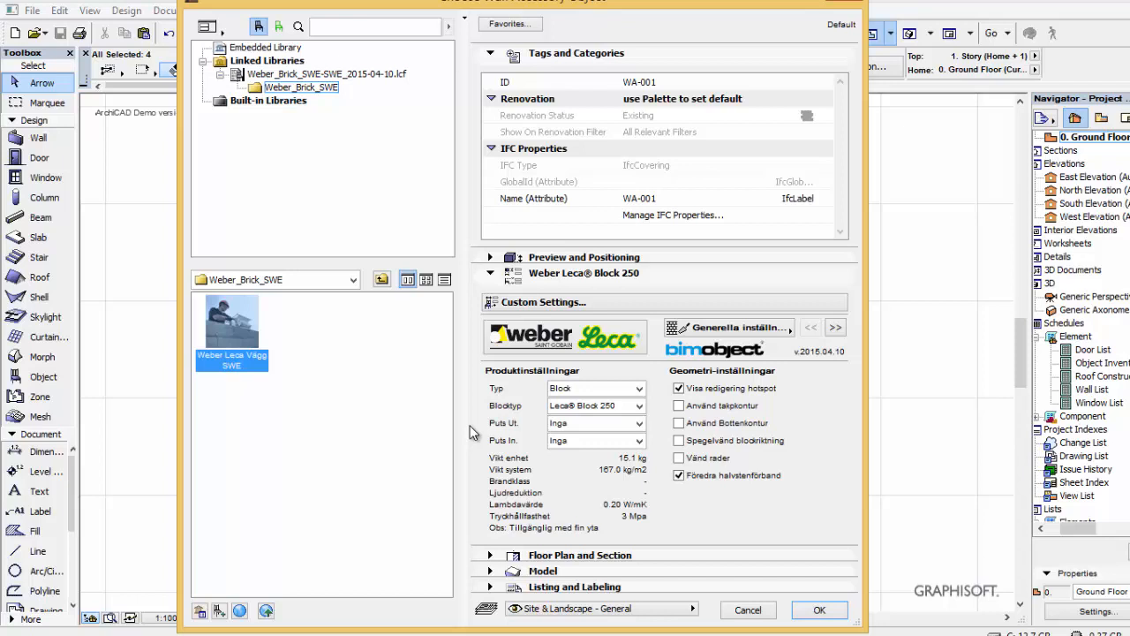
{"action": "left_click", "coordinate": [640, 404]}
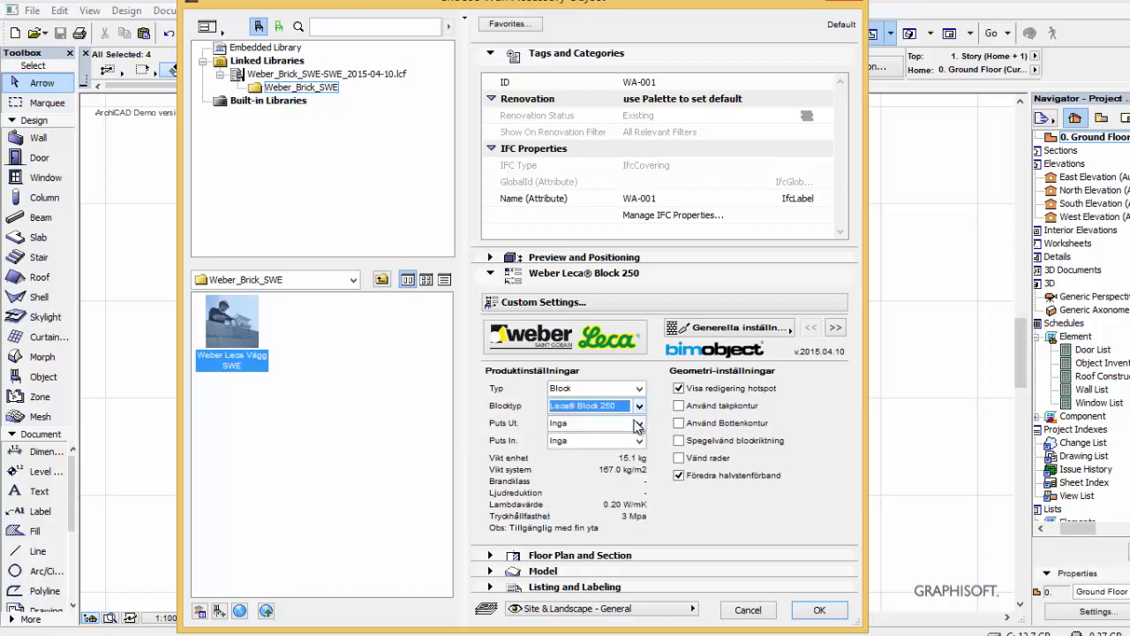
{"action": "left_click", "coordinate": [640, 422]}
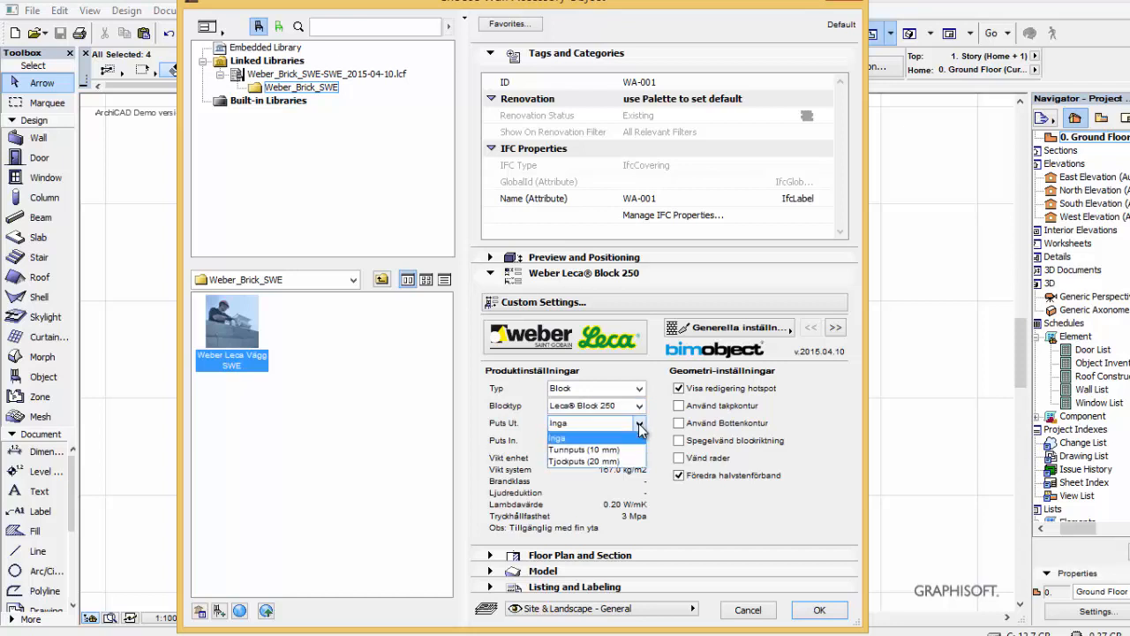
{"action": "left_click", "coordinate": [639, 440]}
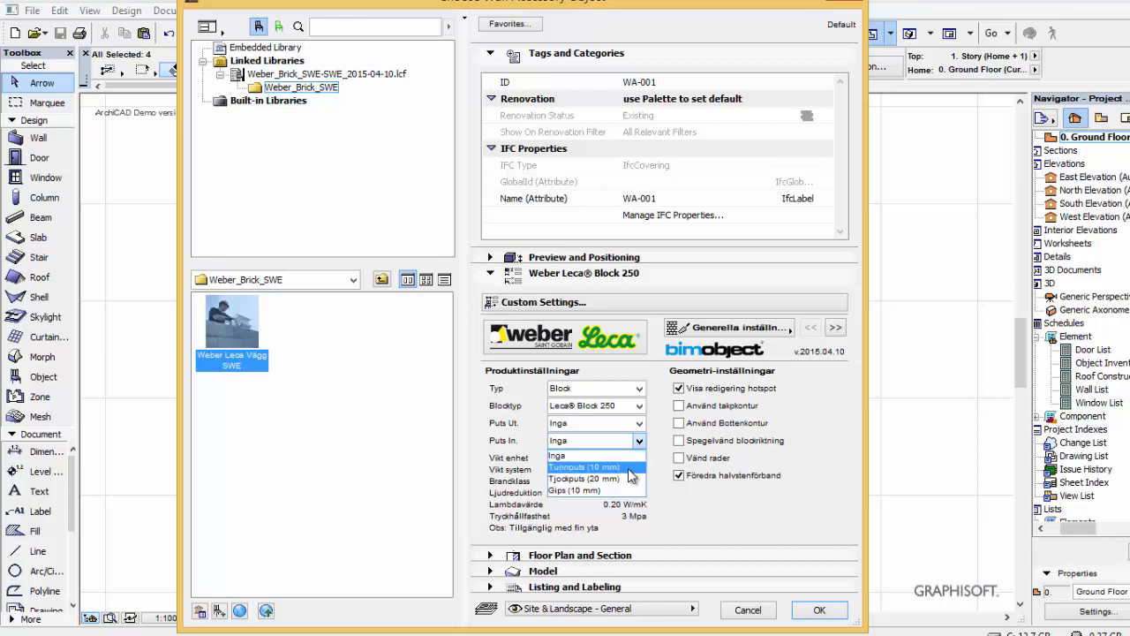
{"action": "left_click", "coordinate": [583, 466]}
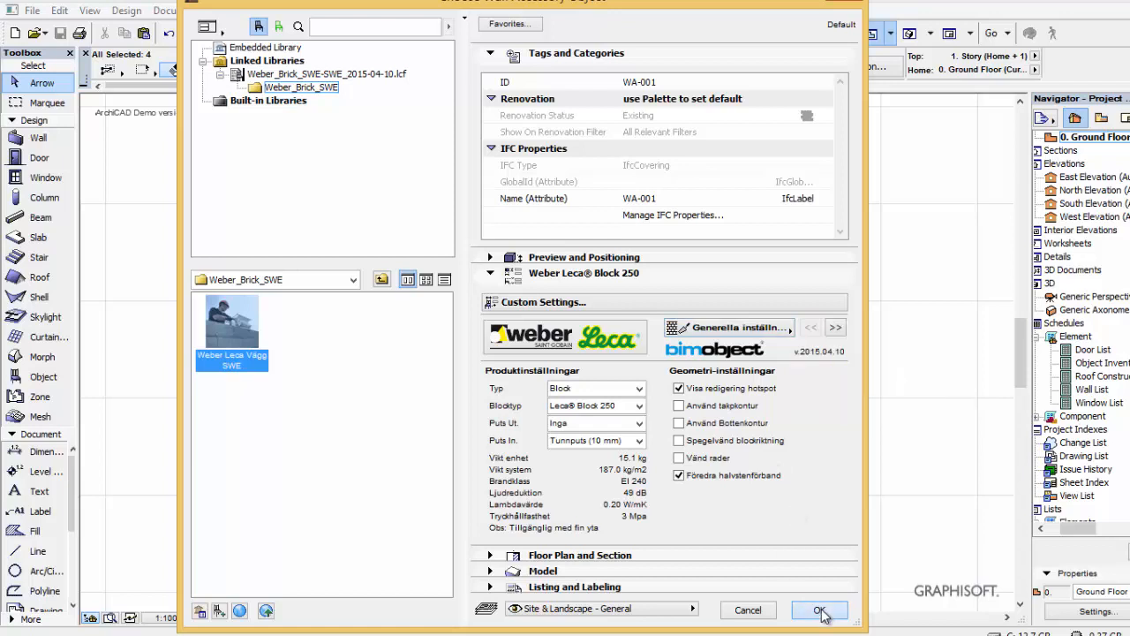
{"action": "left_click", "coordinate": [819, 611]}
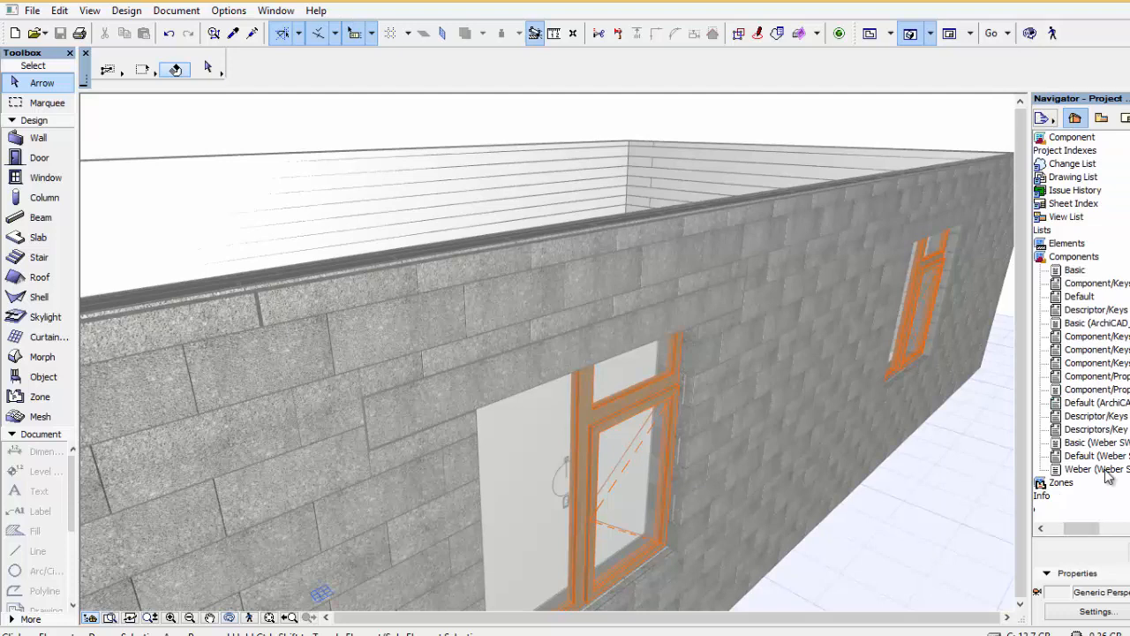
Review the Weber SWE component list of Leca blocks and beams from the Navigator, then close it
{"action": "double_click", "coordinate": [1094, 470]}
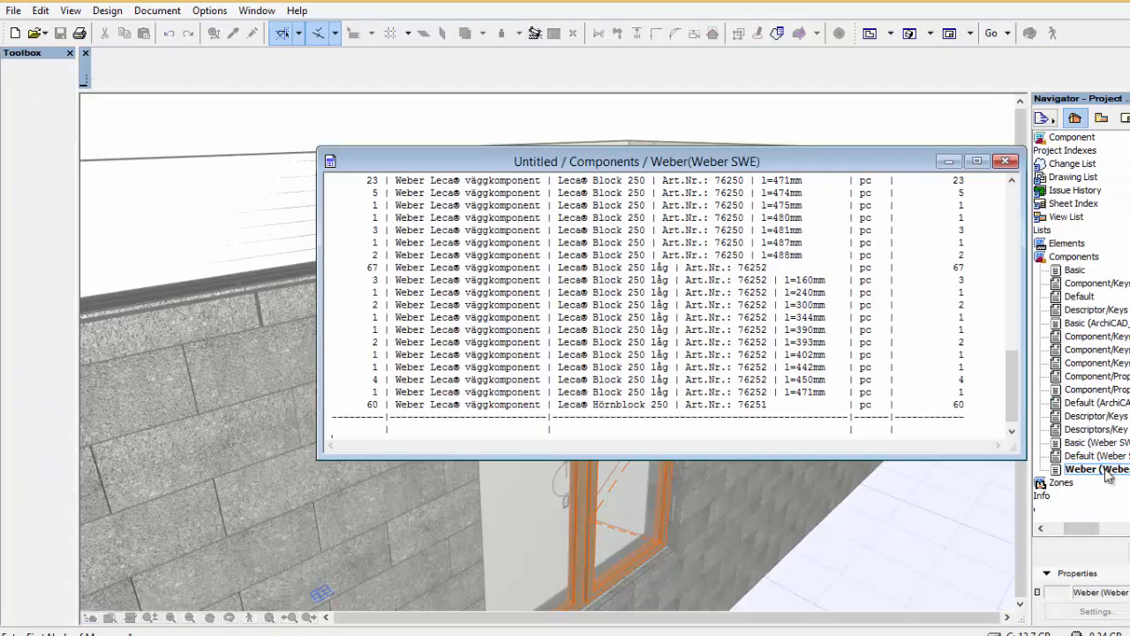
{"action": "scroll", "scroll_direction": "down", "scroll_amount": 3}
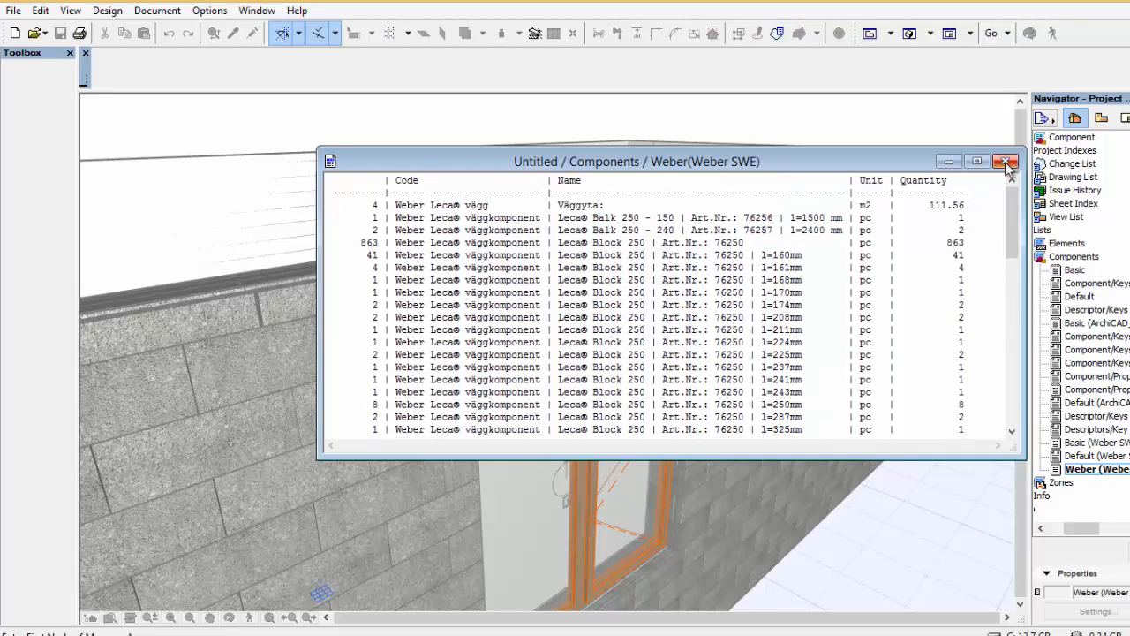
{"action": "mouse_move", "coordinate": [1007, 162]}
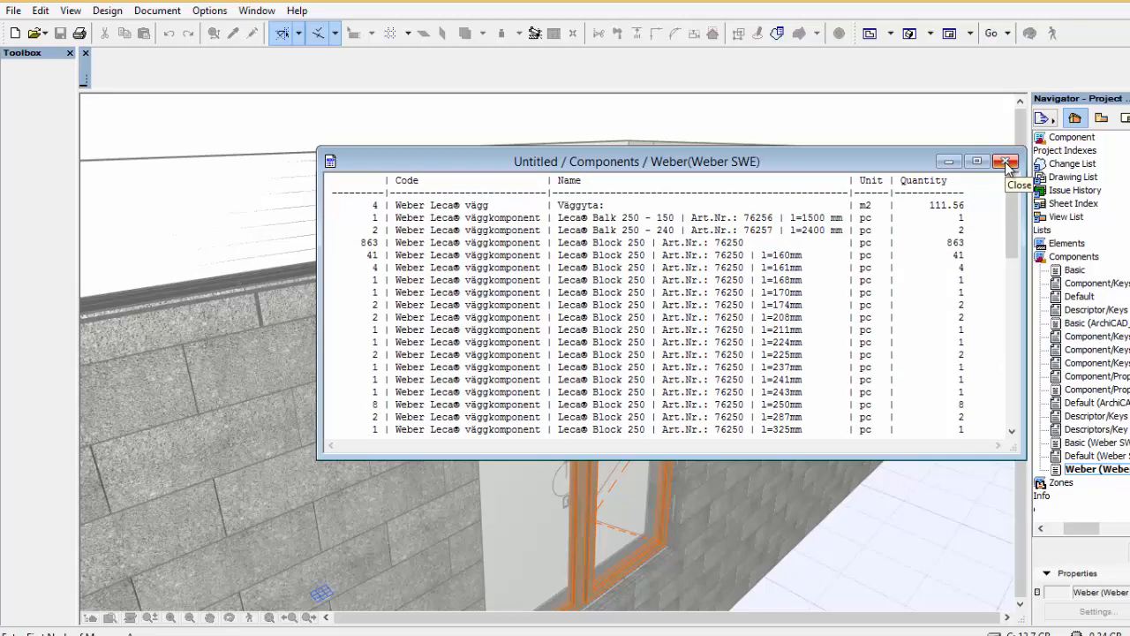
{"action": "left_click", "coordinate": [1006, 163]}
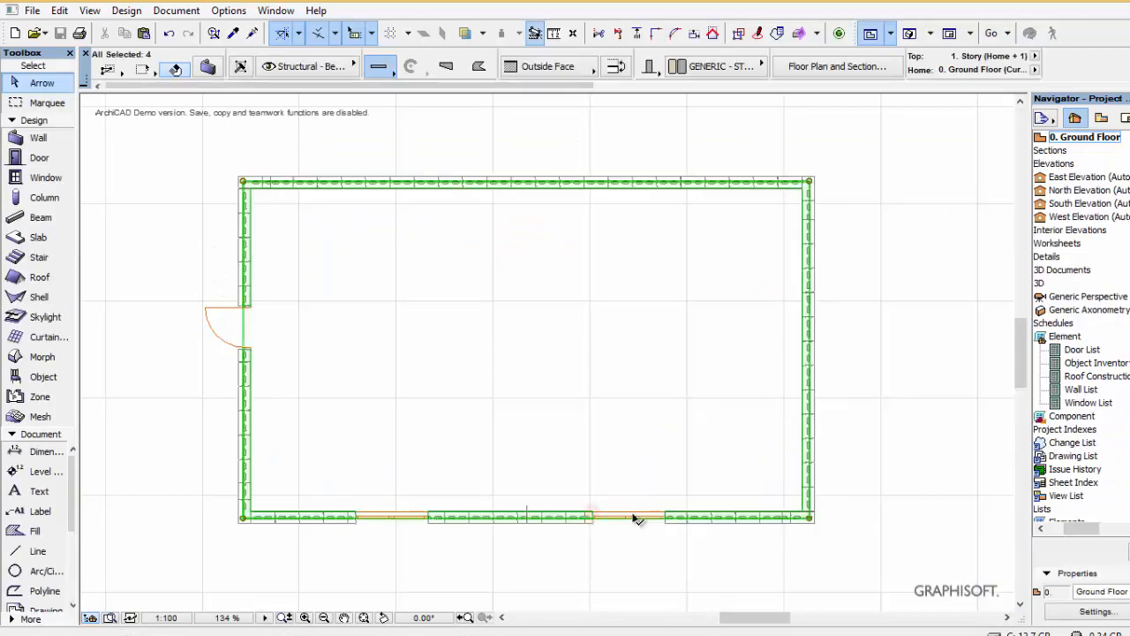
Stretch Window with Sidelight 18 to 4410 wide, triggering the Weber maximum opening-length warning
{"action": "left_click", "coordinate": [627, 516]}
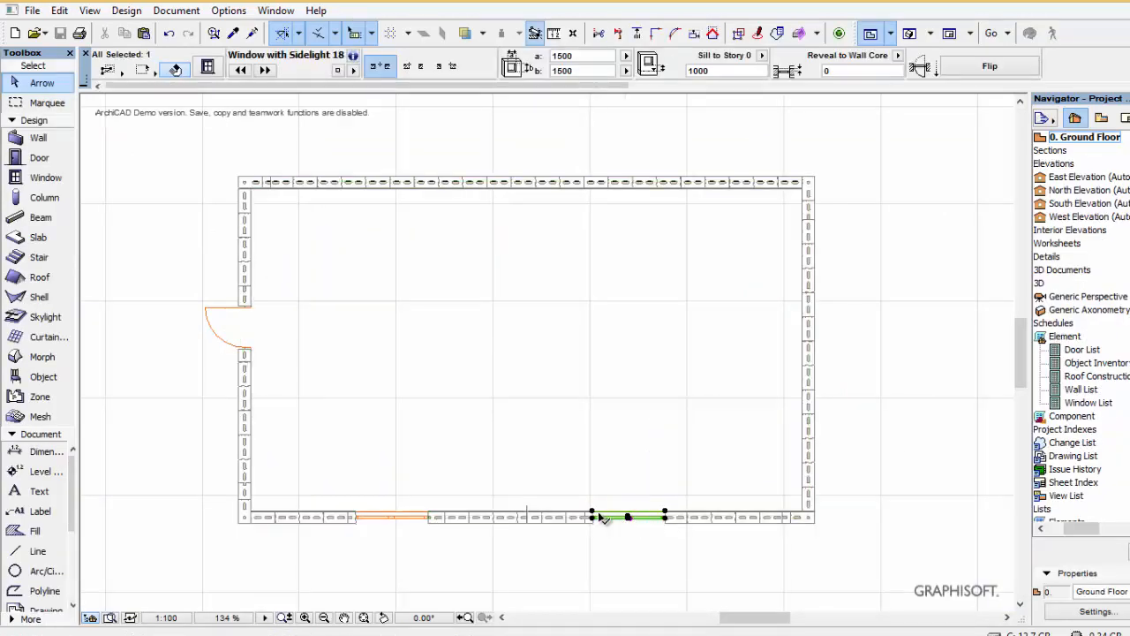
{"action": "left_click", "coordinate": [590, 516]}
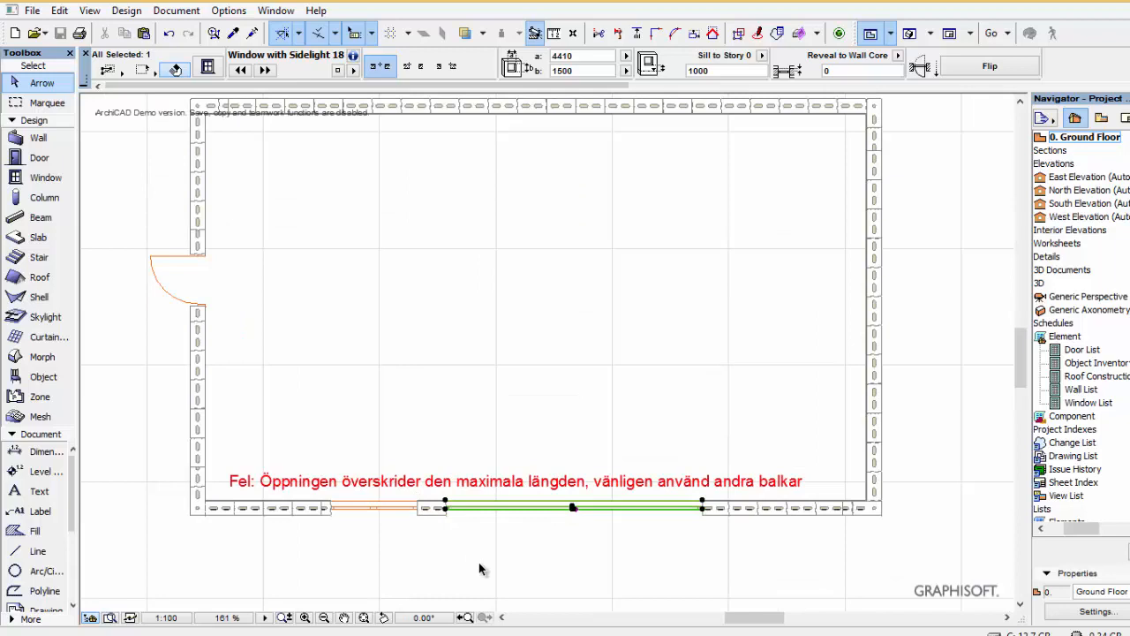
{"action": "mouse_move", "coordinate": [516, 561]}
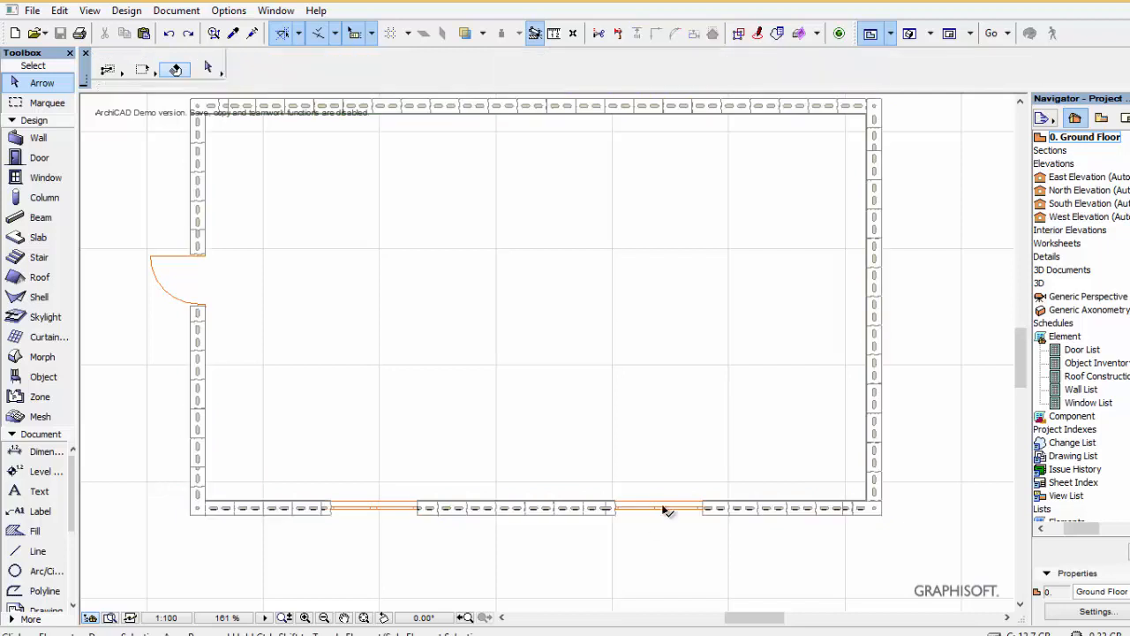
{"action": "left_click", "coordinate": [657, 507]}
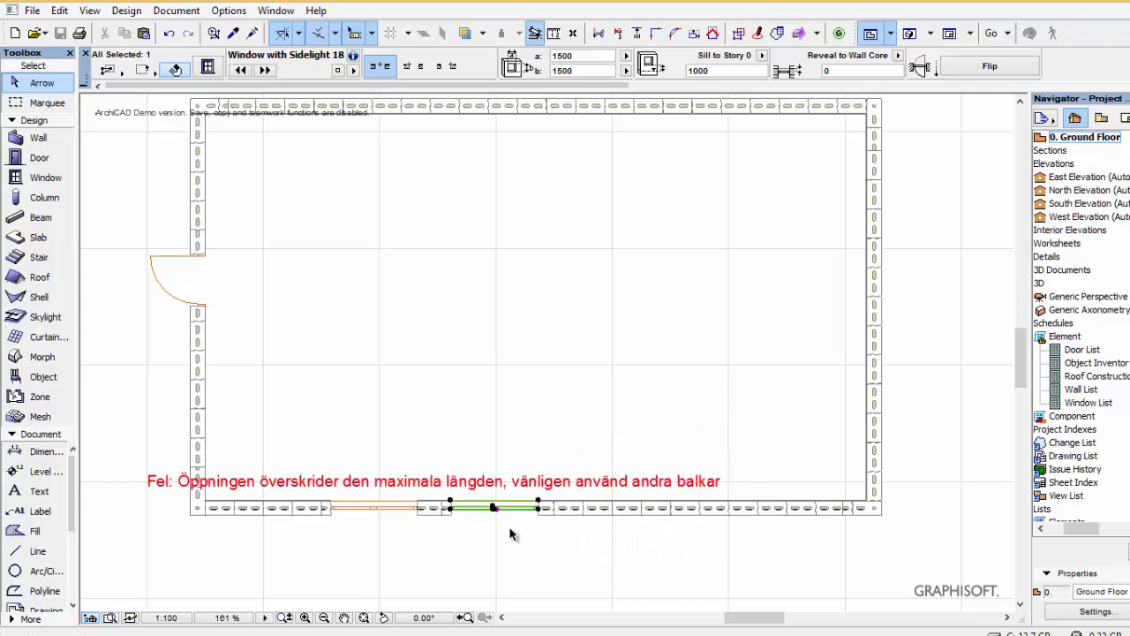
{"action": "mouse_move", "coordinate": [512, 541]}
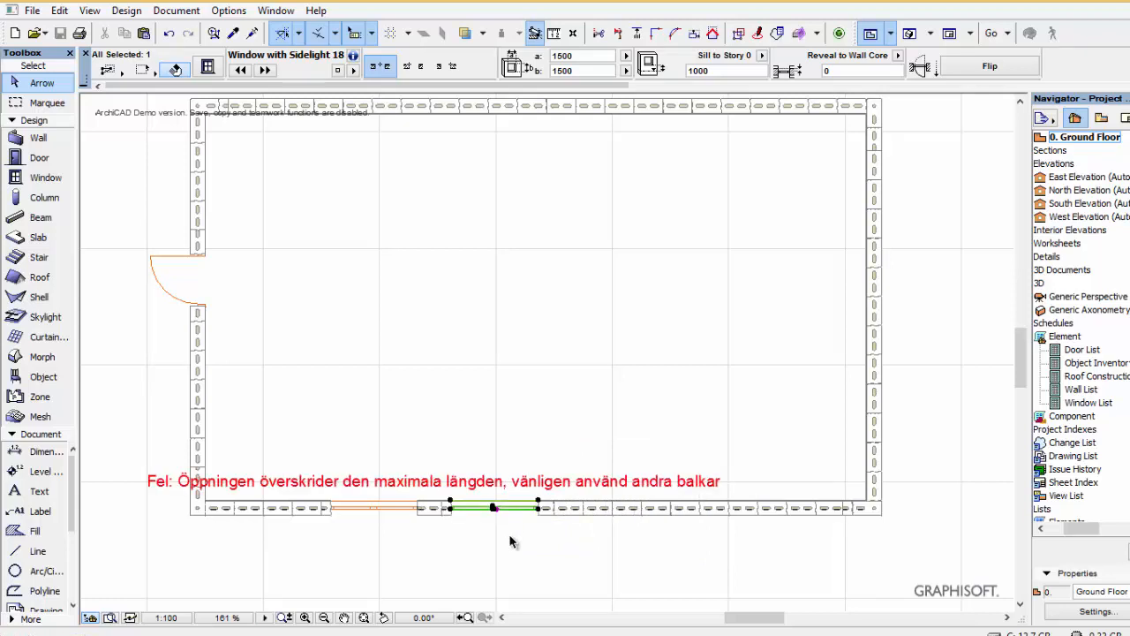